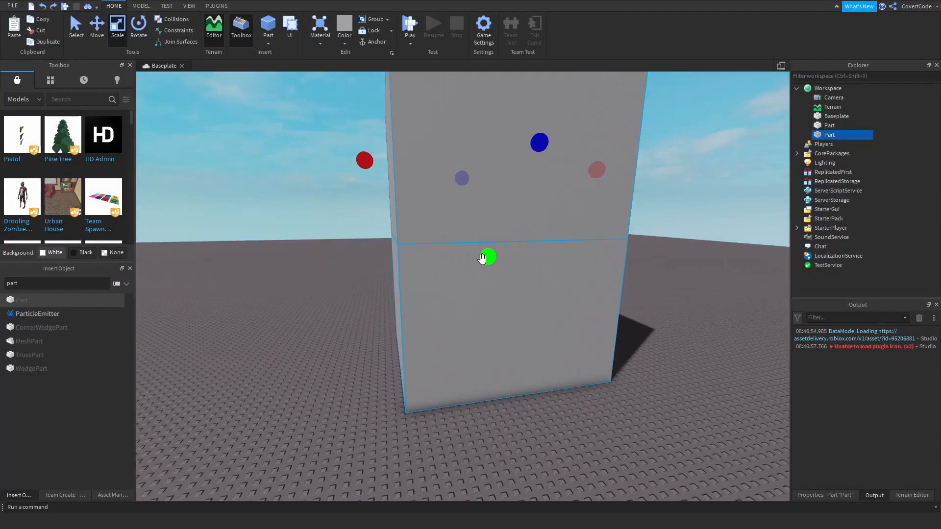
Browse the CovertCode channel home and scroll through its uploaded videos list.
left_click(216, 5)
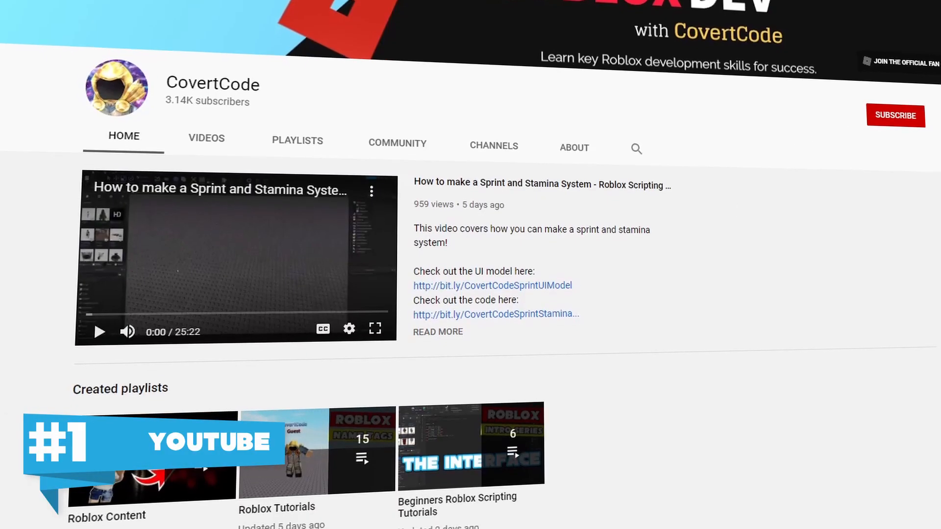
scroll("down", 3)
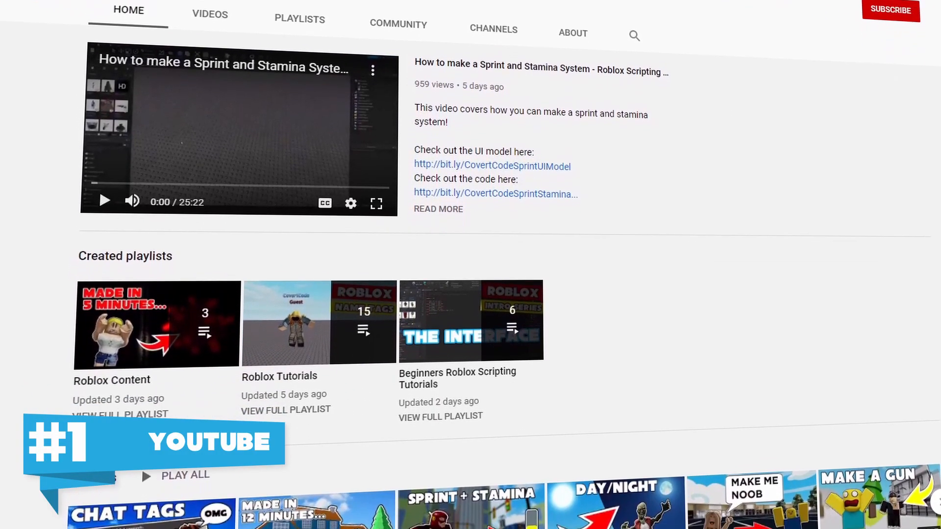
scroll("down", 3)
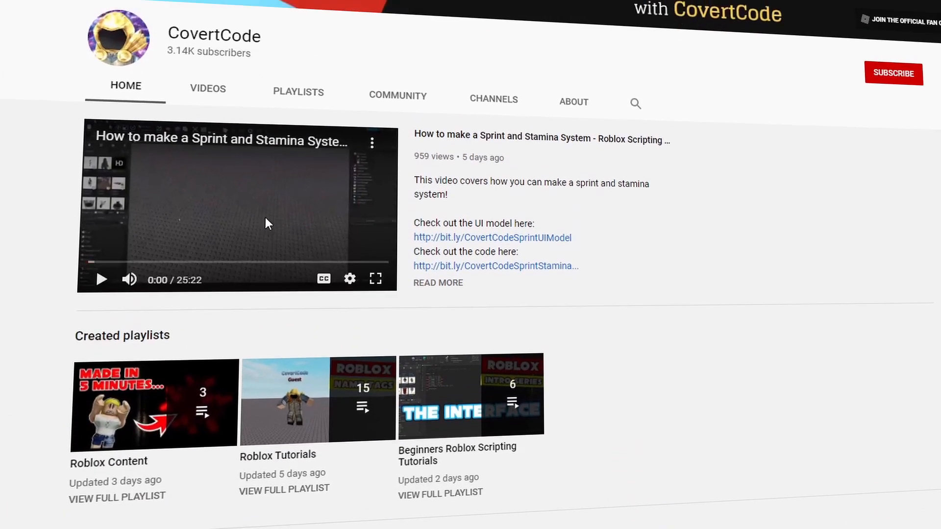
left_click(208, 88)
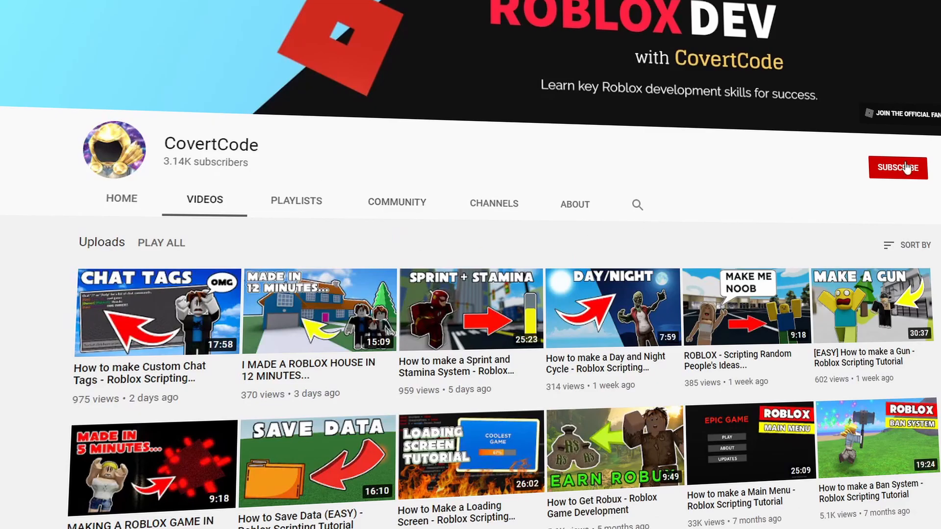
scroll("down", 3)
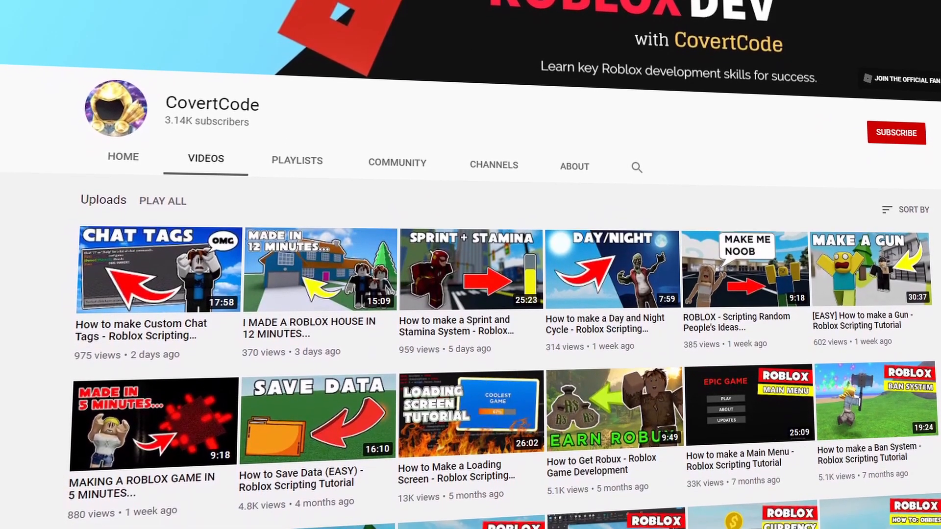
scroll("down", 3)
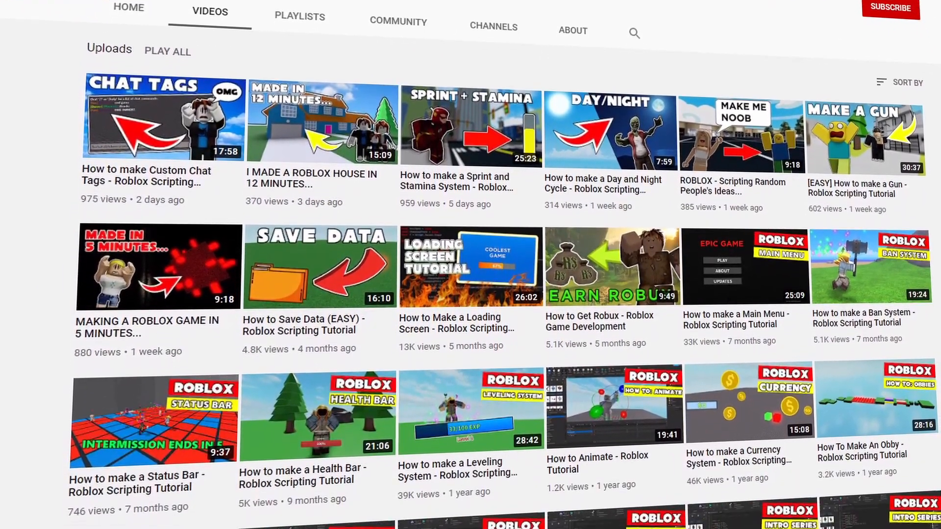
scroll("down", 3)
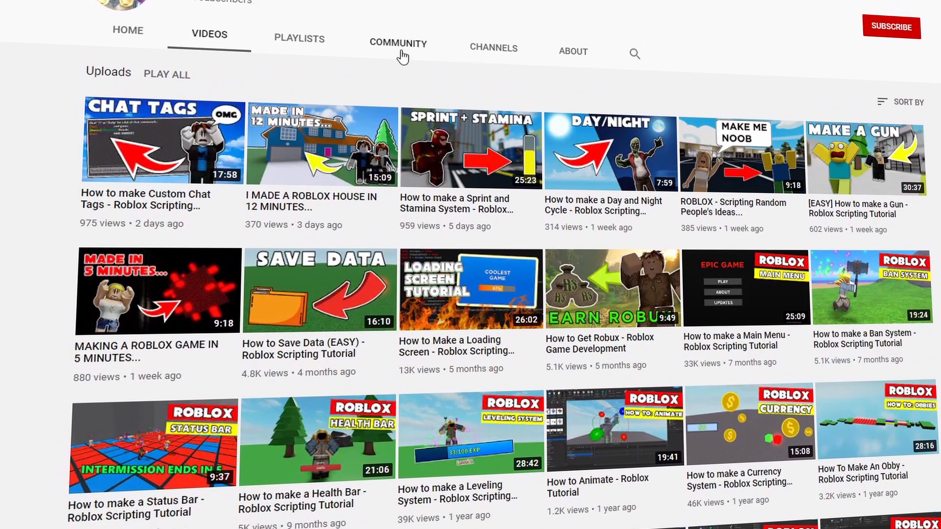
Show the CovertCode channel's created playlists and scroll them.
left_click(298, 38)
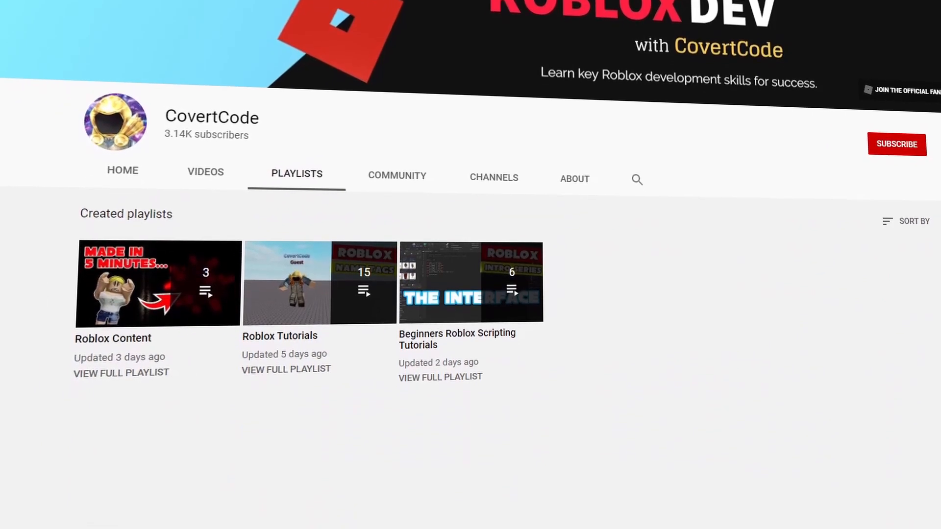
scroll("down", 3)
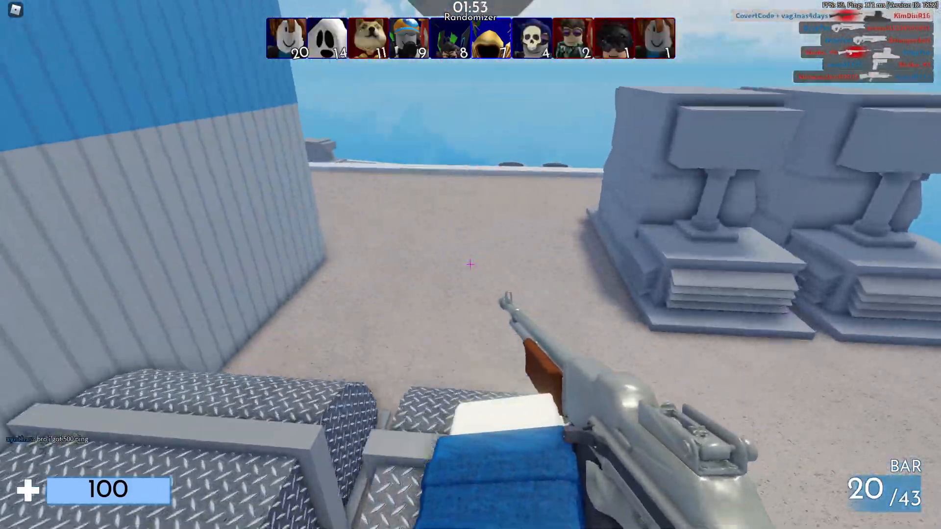
left_click(470, 265)
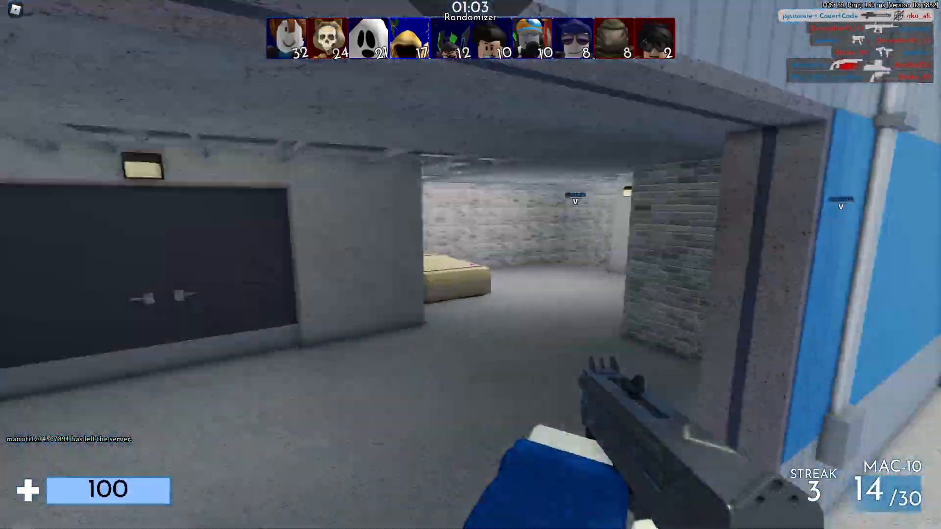
mouse_move(470, 264)
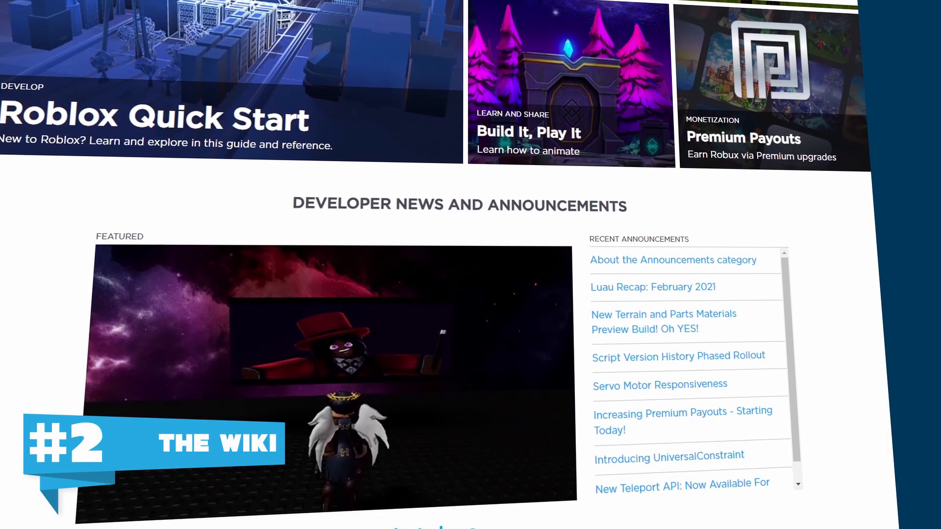
Scroll through the Developer Hub home page and API Reference Manual listing.
scroll("down", 3)
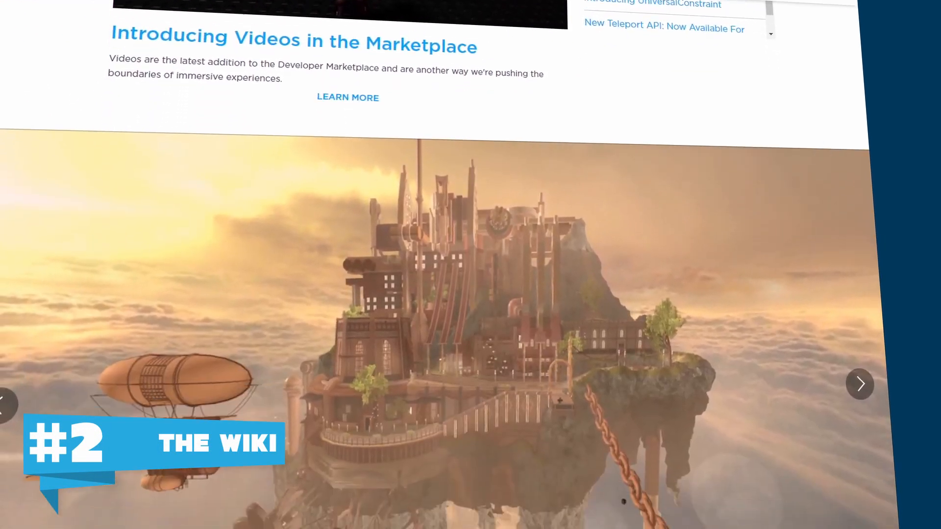
scroll("down", 3)
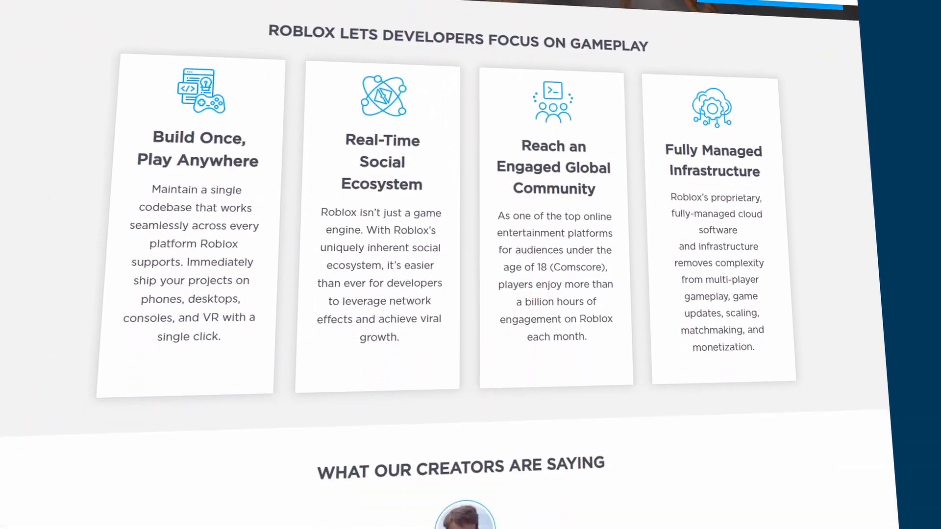
scroll("down", 3)
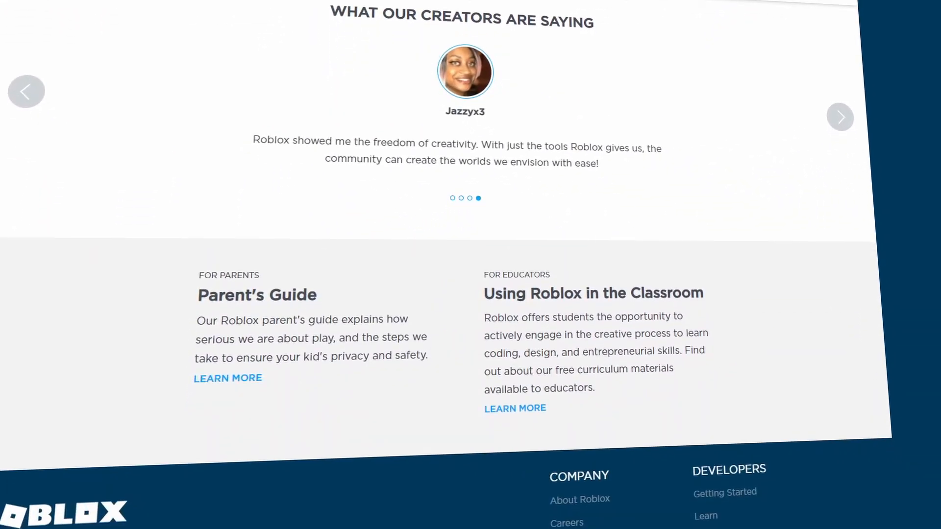
scroll("up", 3)
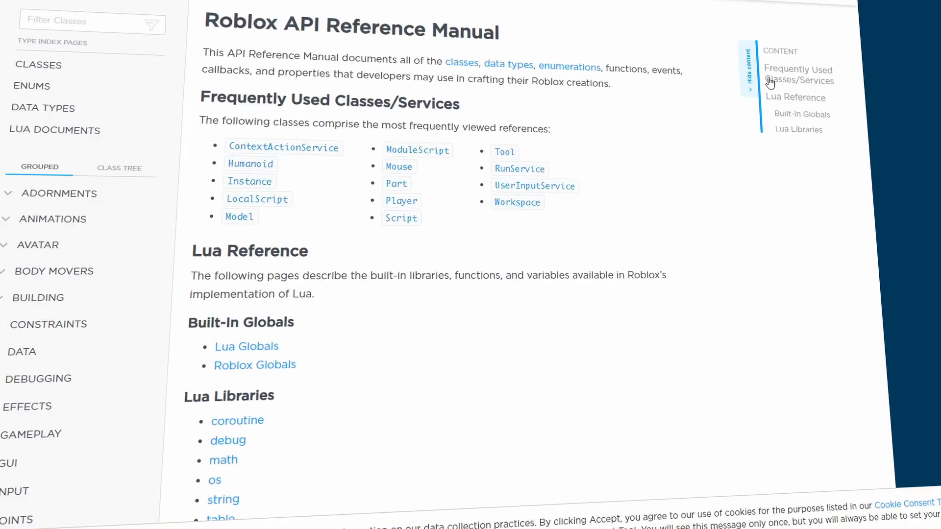
scroll("down", 3)
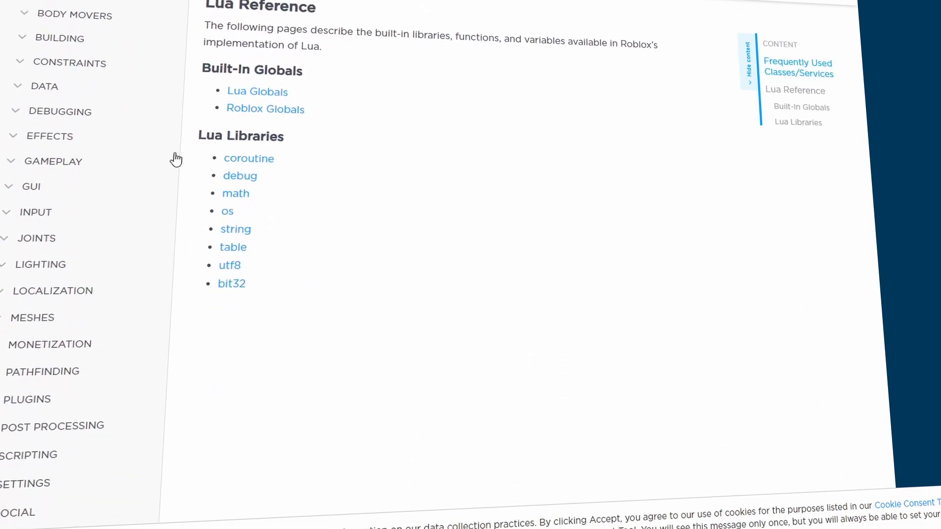
View the Explosion class reference under Effects and read down its page.
left_click(50, 135)
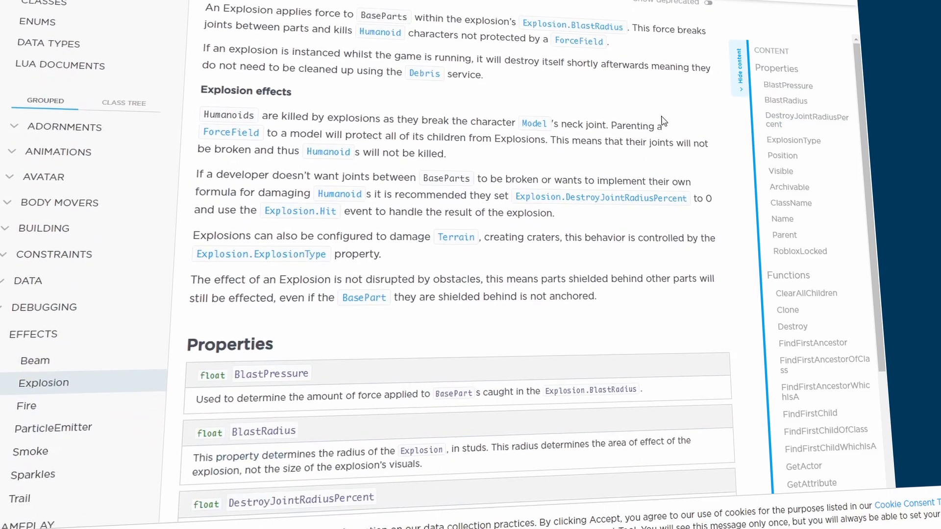
scroll("down", 3)
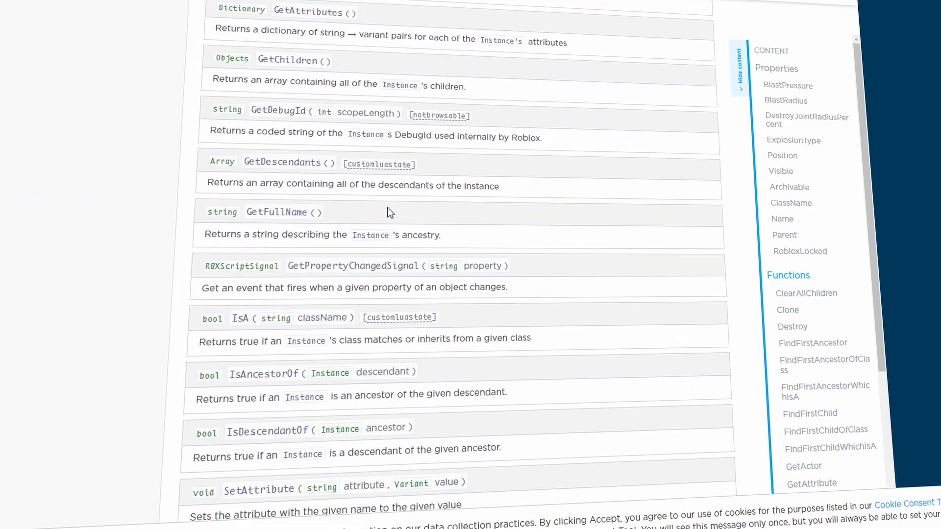
scroll("down", 3)
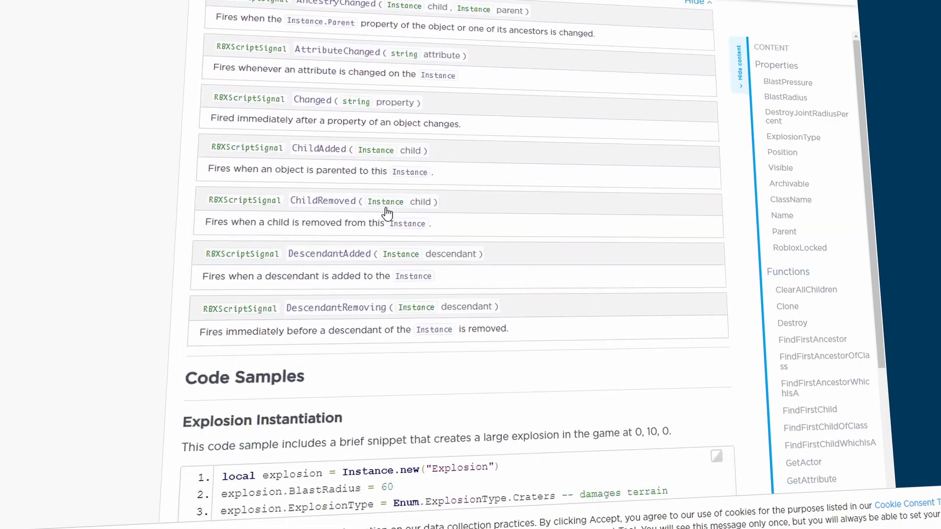
scroll("down", 3)
type("tweenservice")
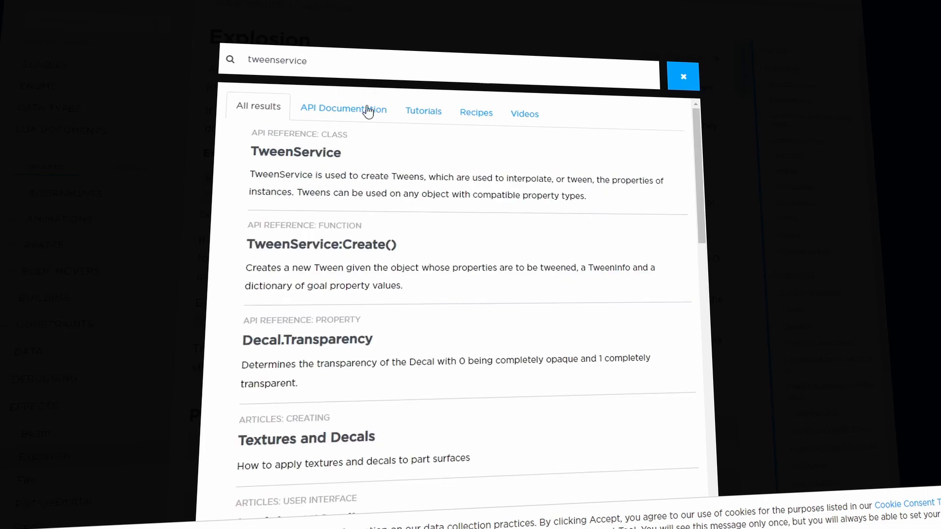
View the TweenService reference from the 'tweenservice' search and read its code samples.
left_click(295, 152)
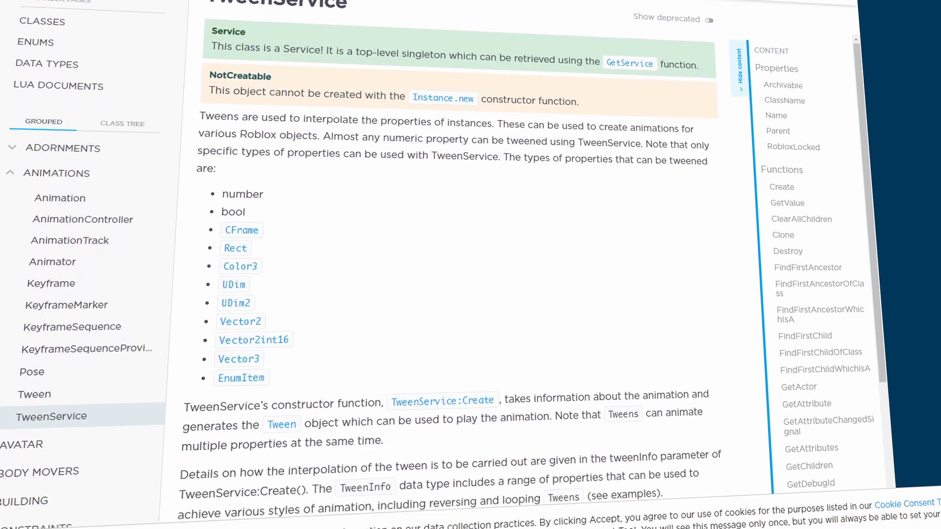
scroll("down", 3)
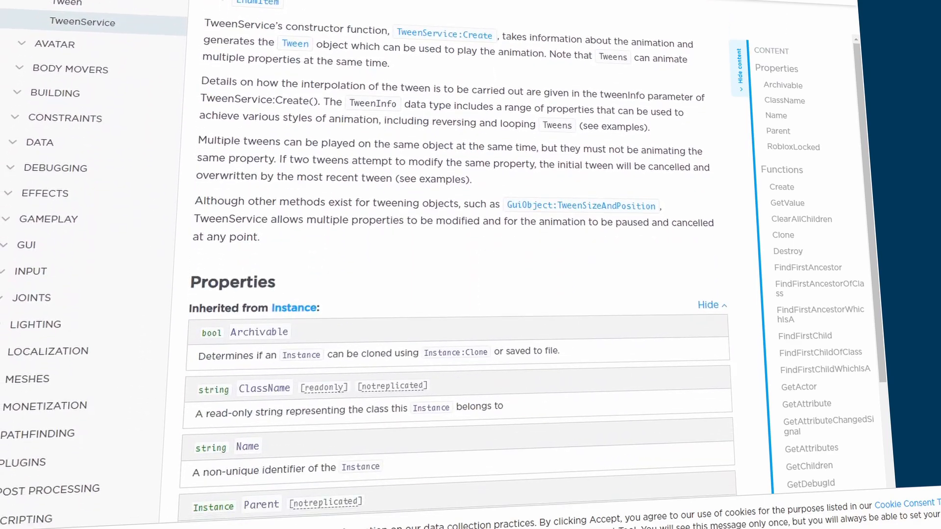
scroll("down", 3)
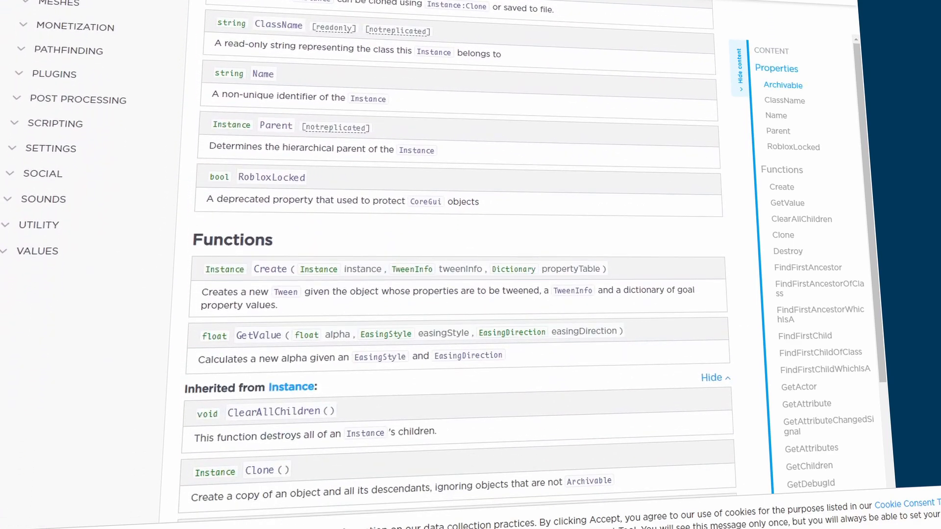
scroll("down", 3)
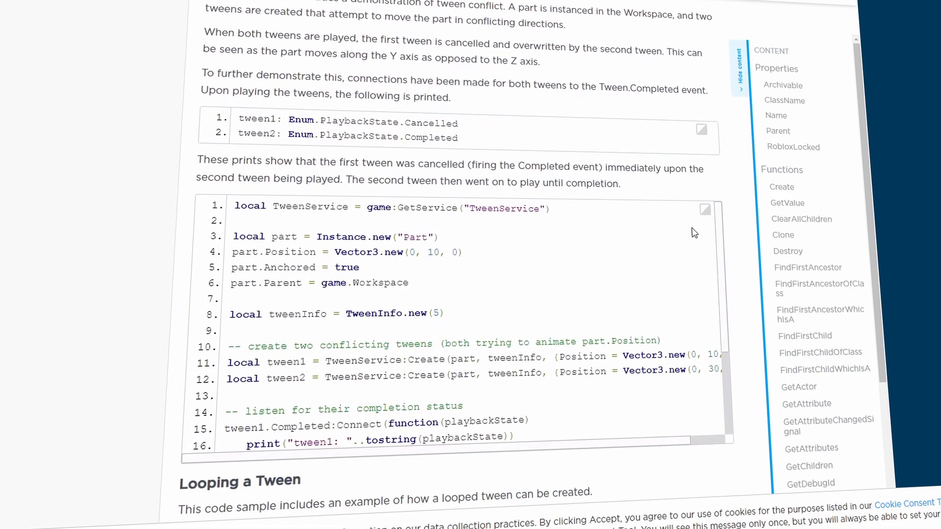
scroll("down", 3)
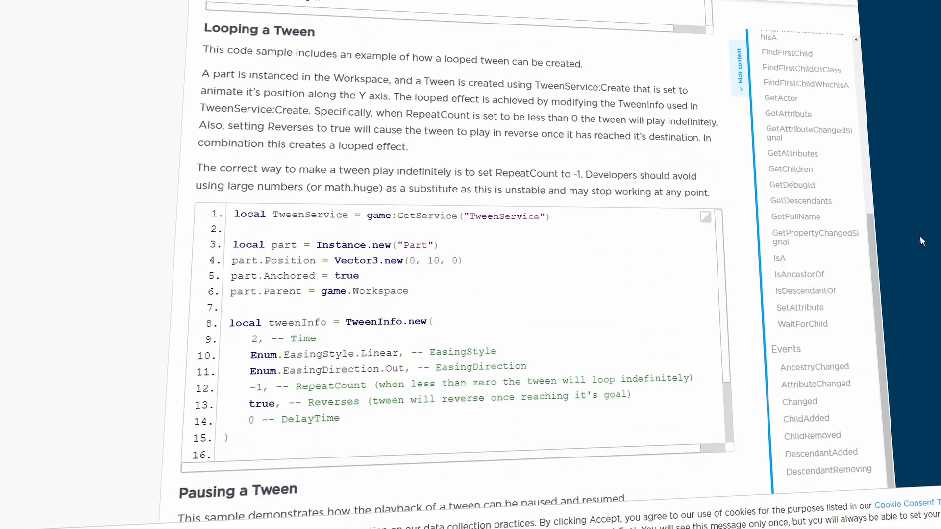
scroll("down", 3)
type("raycasting")
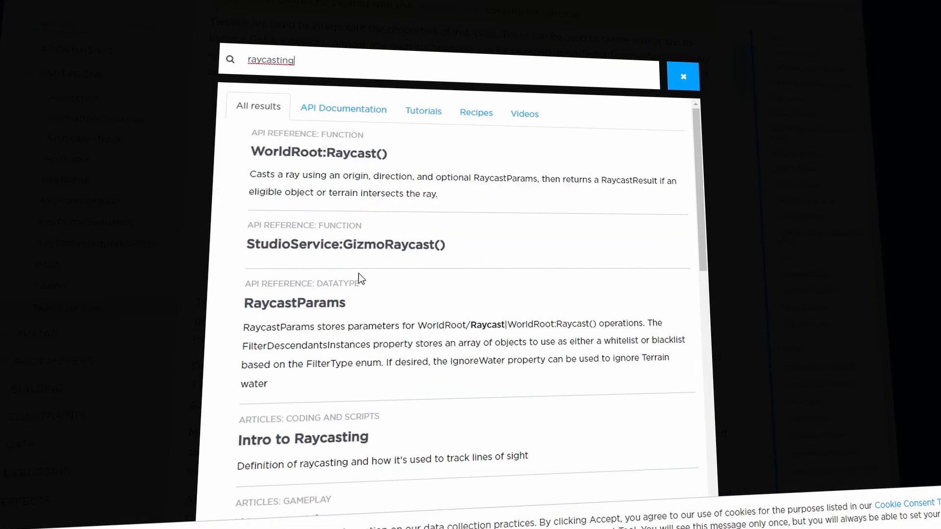
View the WorldRoot:Raycast function reference from the 'raycasting' search.
left_click(317, 152)
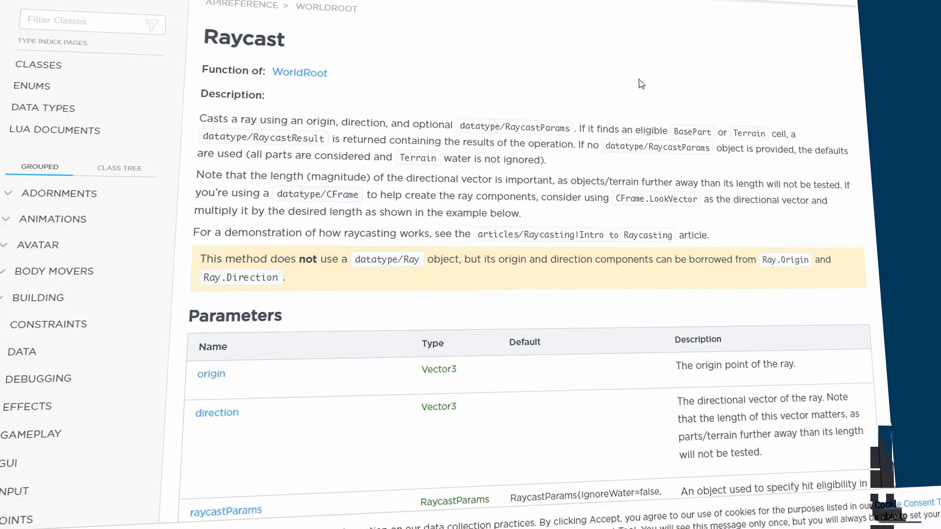
scroll("down", 3)
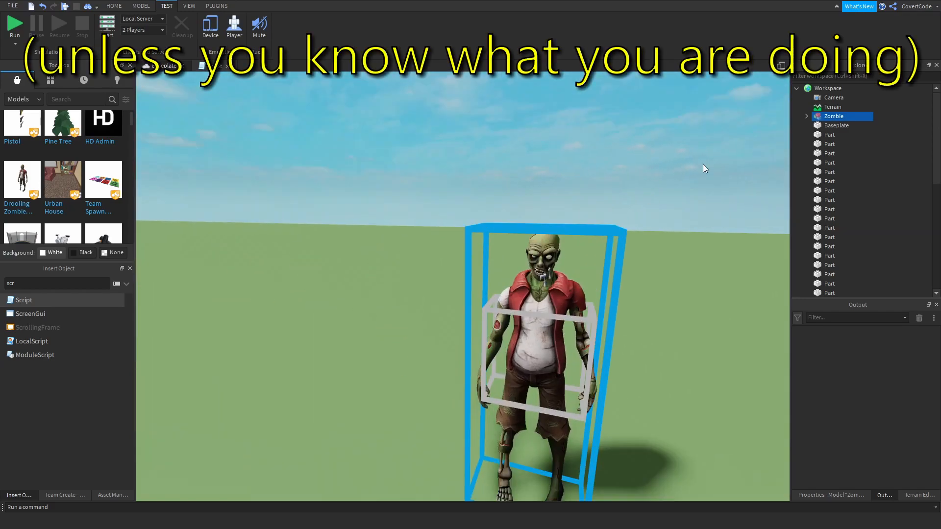
Expand the Zombie model, then insert AR rifles and a SpotlightTower from the Toolbox.
left_click(807, 116)
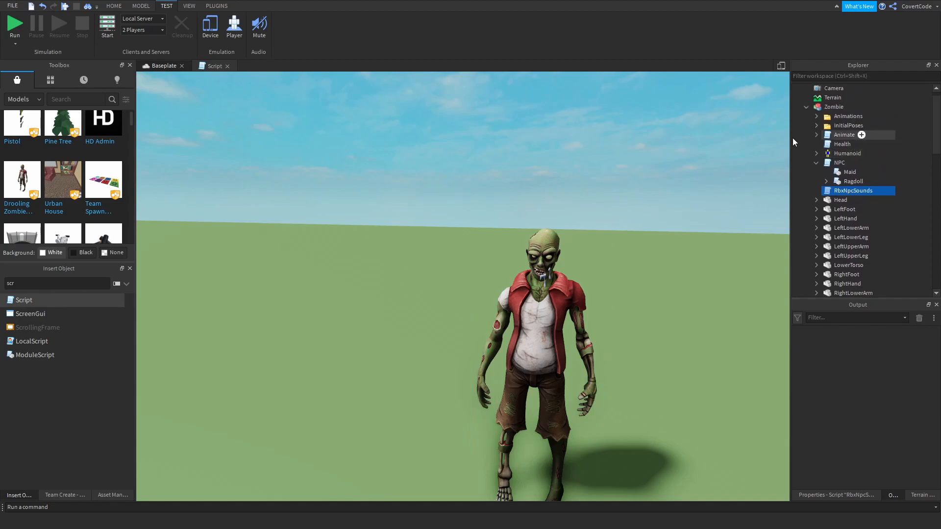
scroll("down", 3)
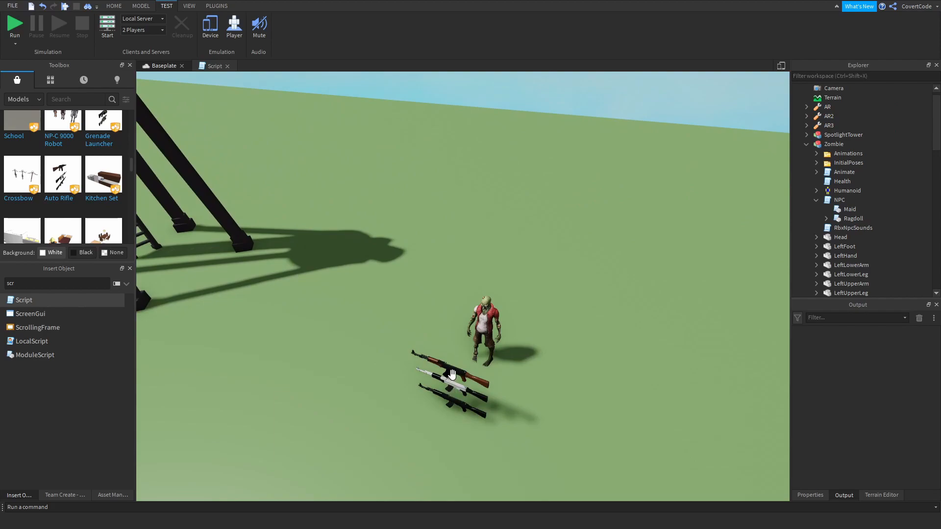
left_click(429, 354)
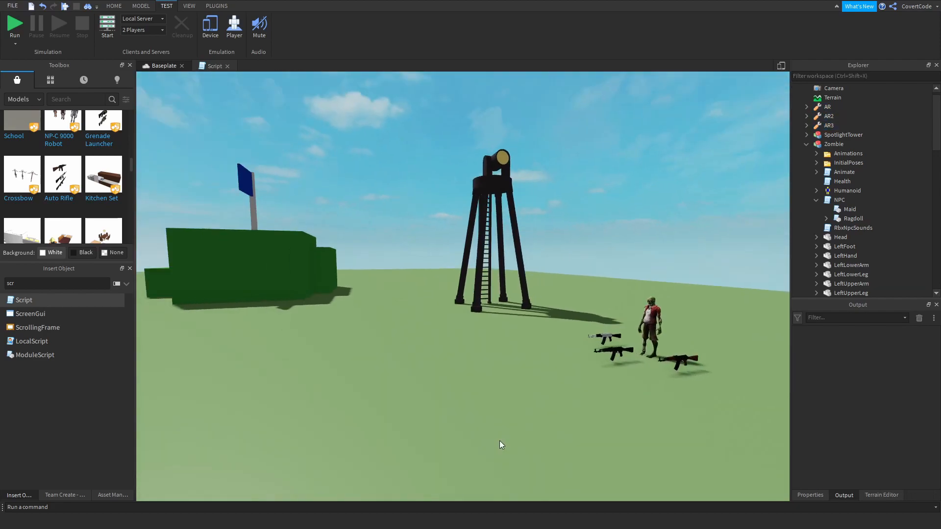
left_click(114, 6)
type("gun")
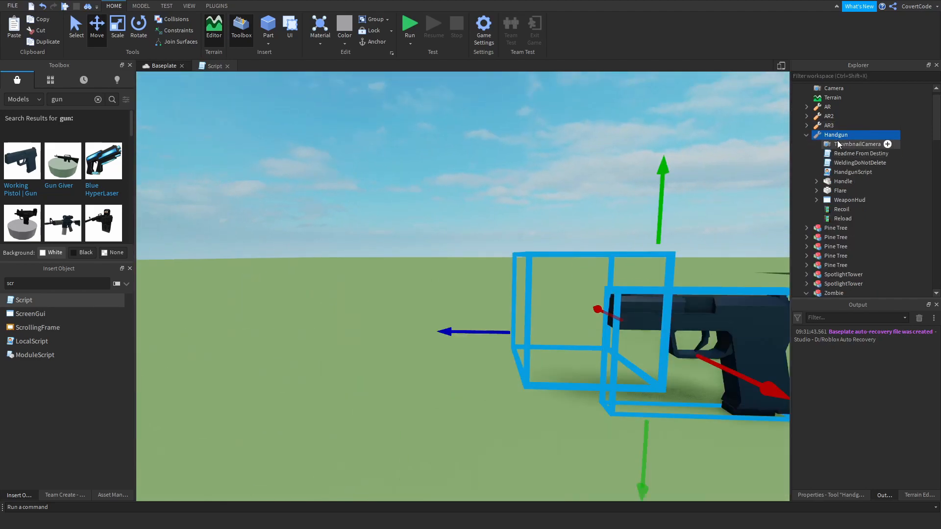
Read the Handgun model's HandgunScript down to its last line in the script editor.
left_click(851, 172)
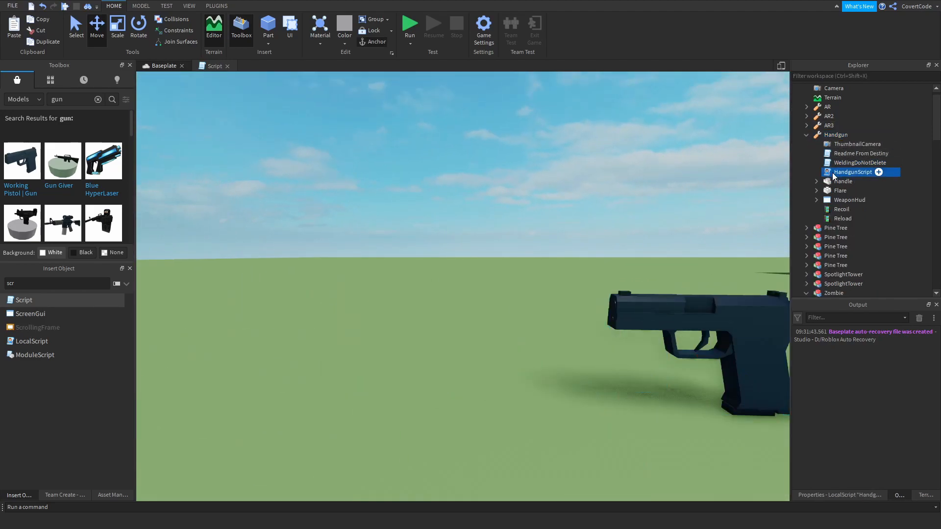
double_click(852, 173)
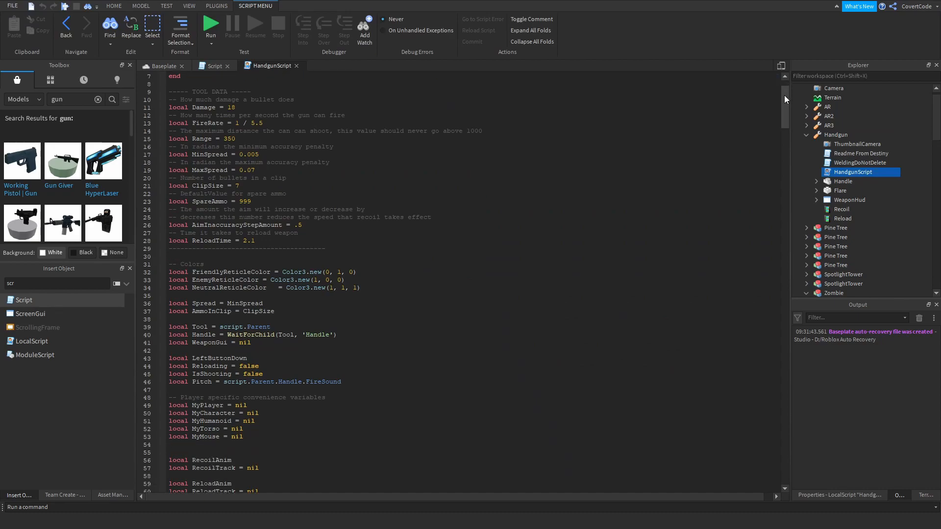
scroll("down", 3)
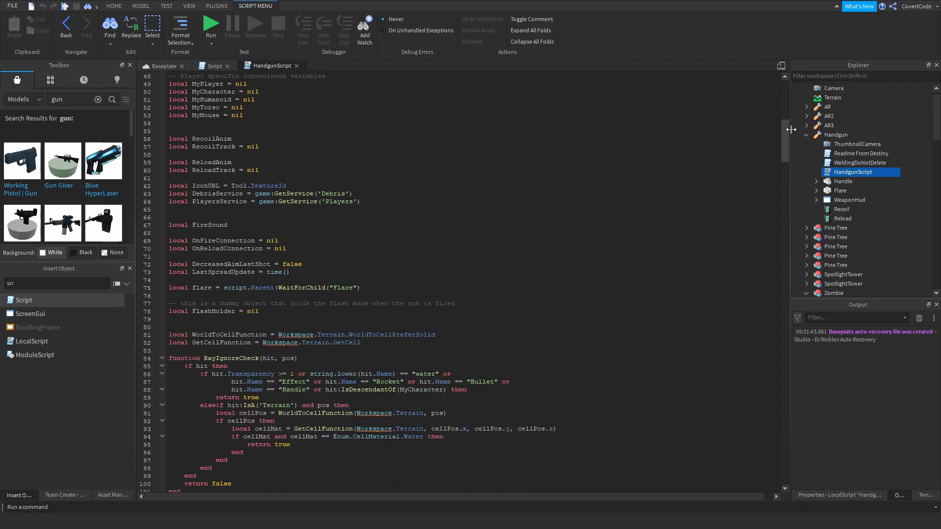
scroll("down", 3)
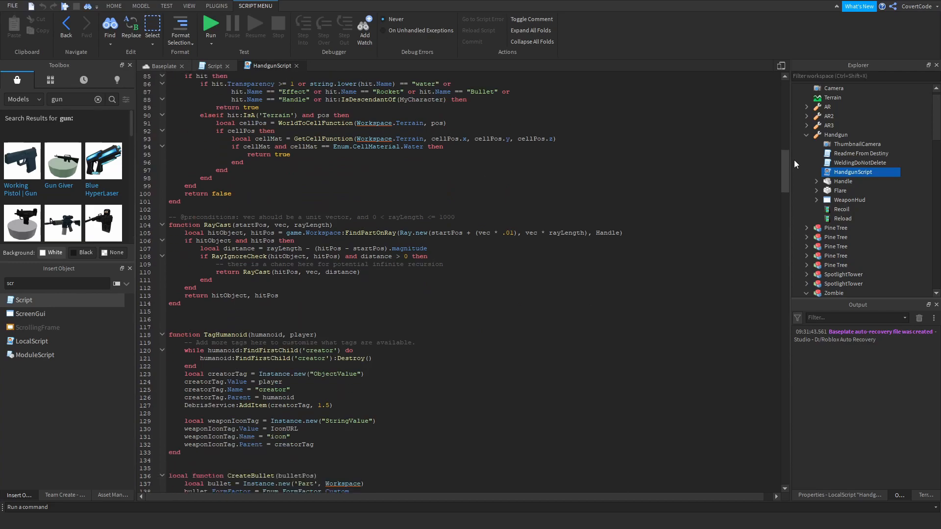
scroll("down", 3)
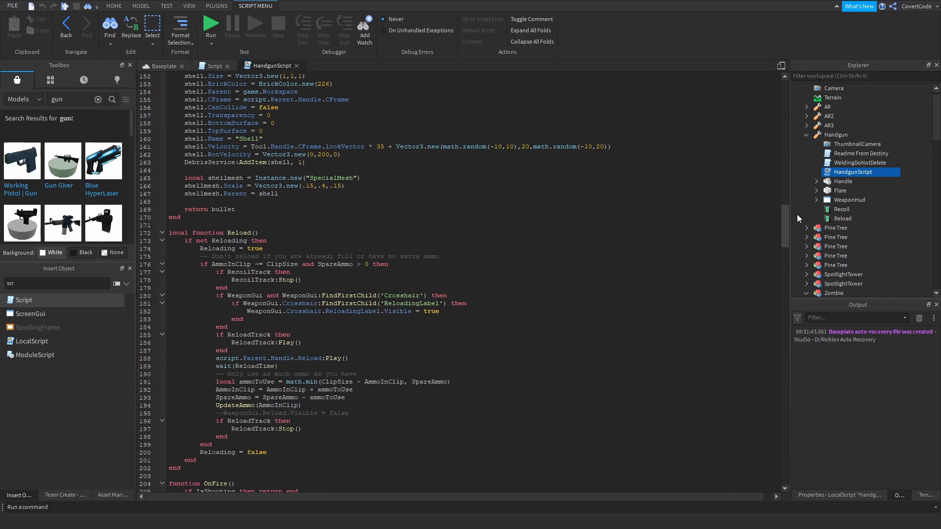
scroll("down", 3)
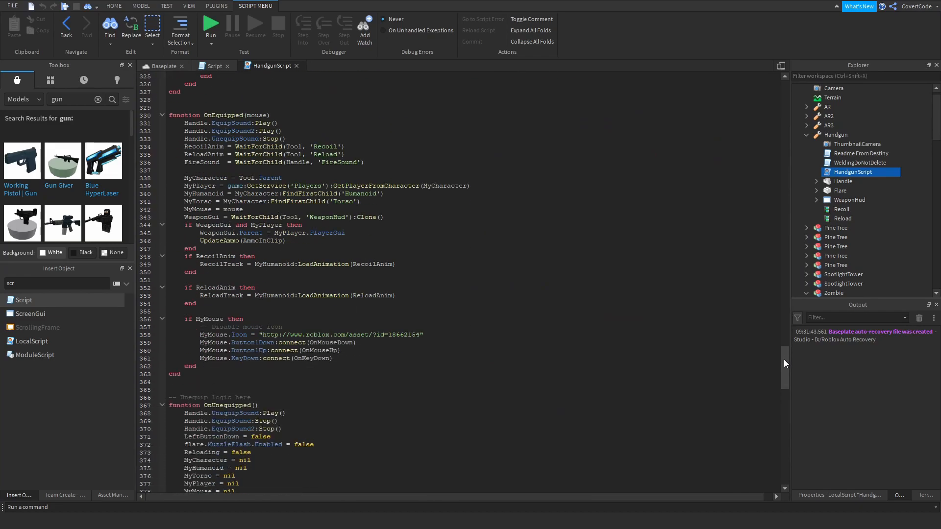
scroll("down", 3)
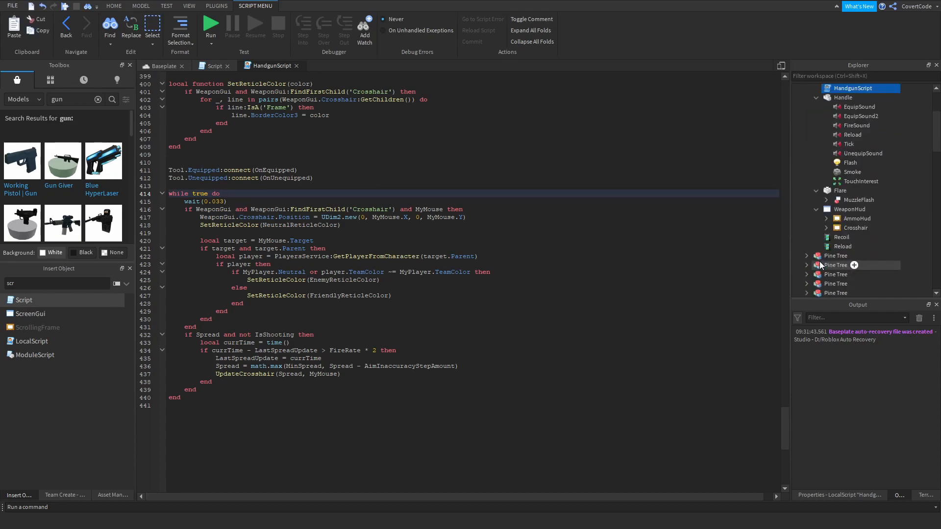
left_click(161, 66)
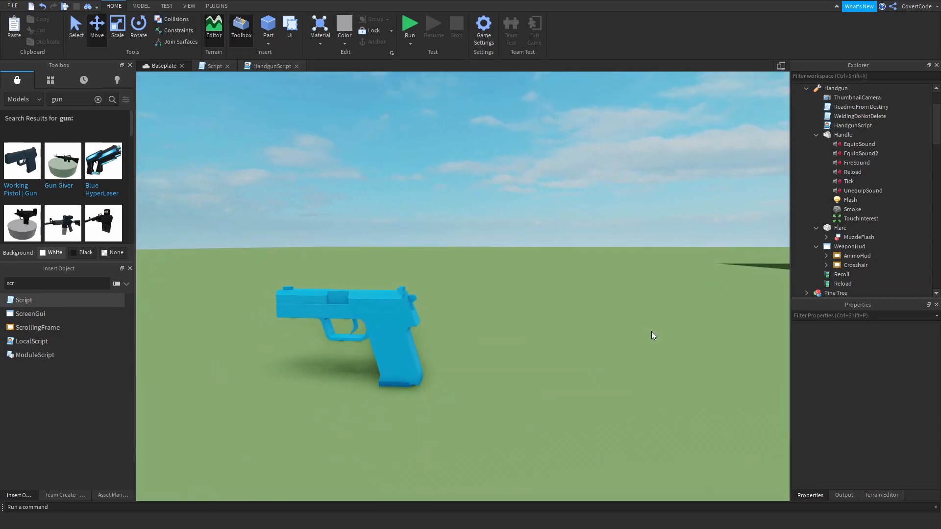
Read the AR rifle's ClientWeaponsScript and NetworkingCallbacks code in the editor.
left_click(828, 88)
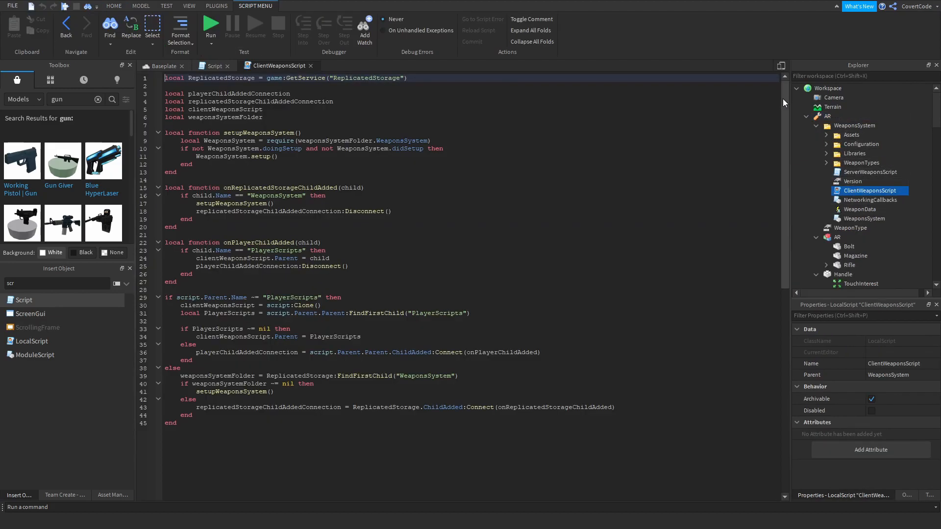
scroll("down", 3)
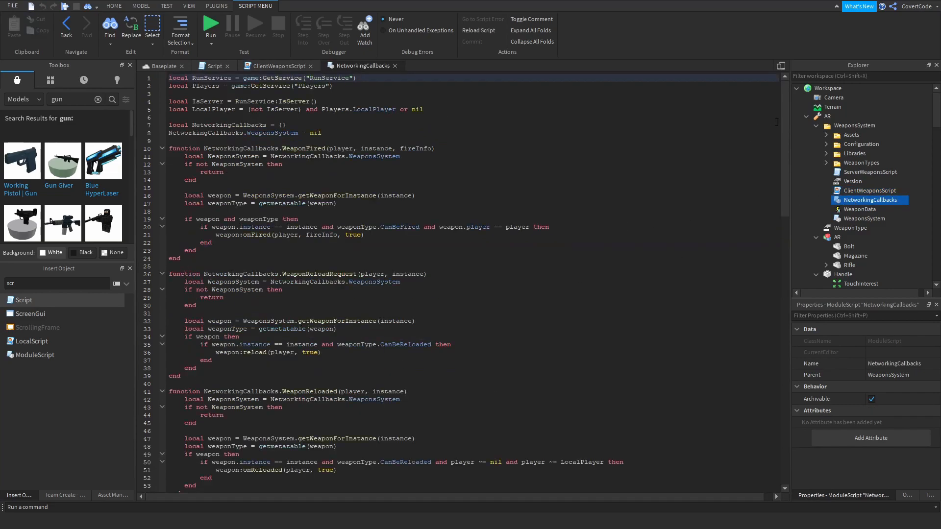
scroll("down", 3)
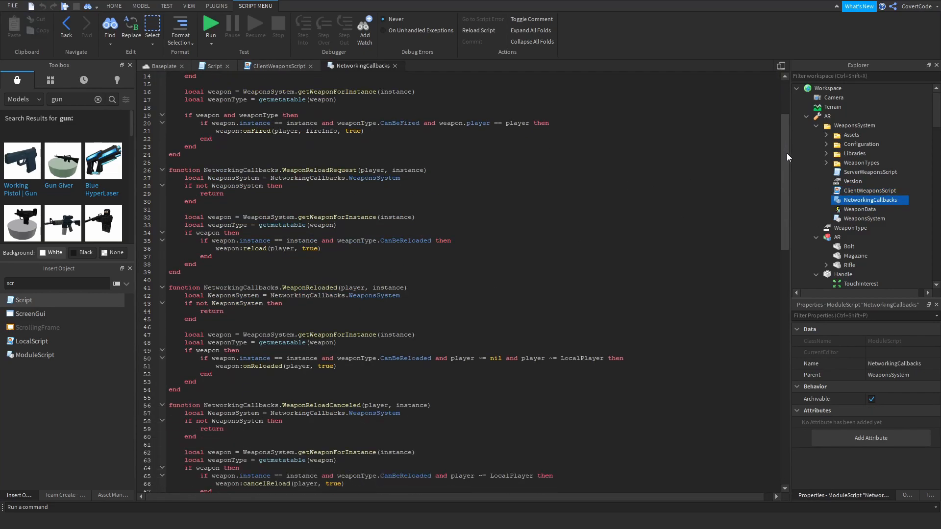
Read through the AR rifle's WeaponsSystem module code.
left_click(276, 65)
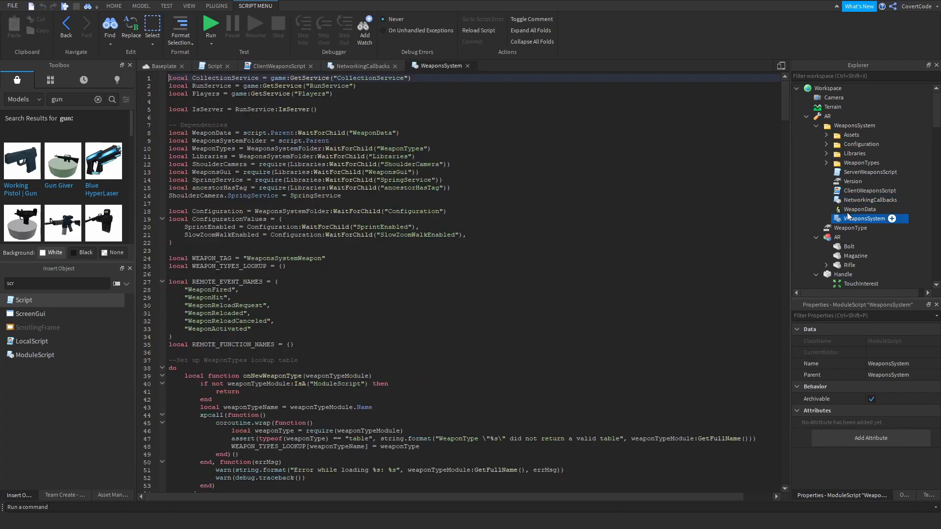
scroll("down", 3)
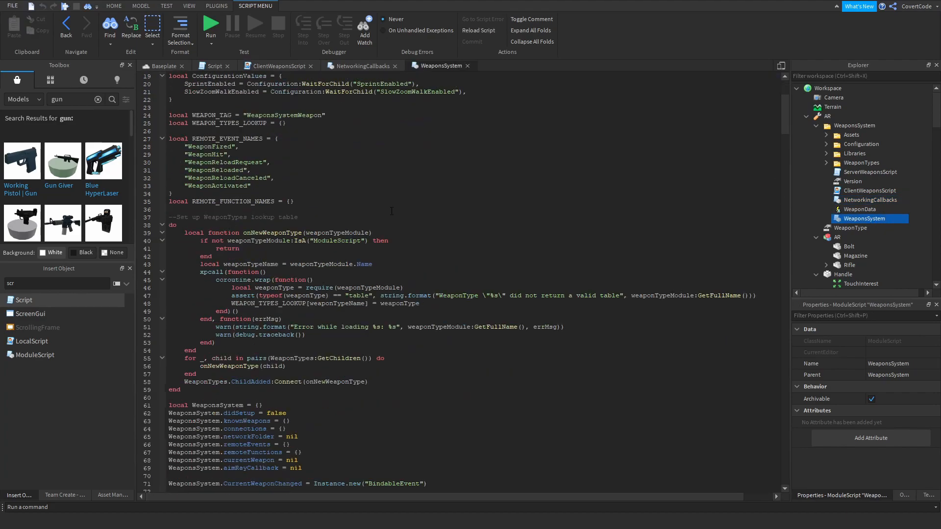
scroll("down", 3)
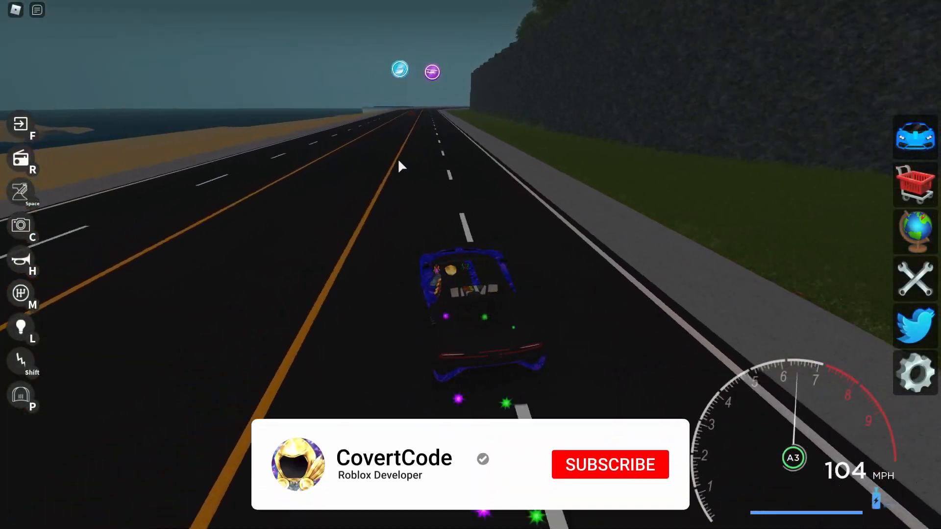
left_click(609, 463)
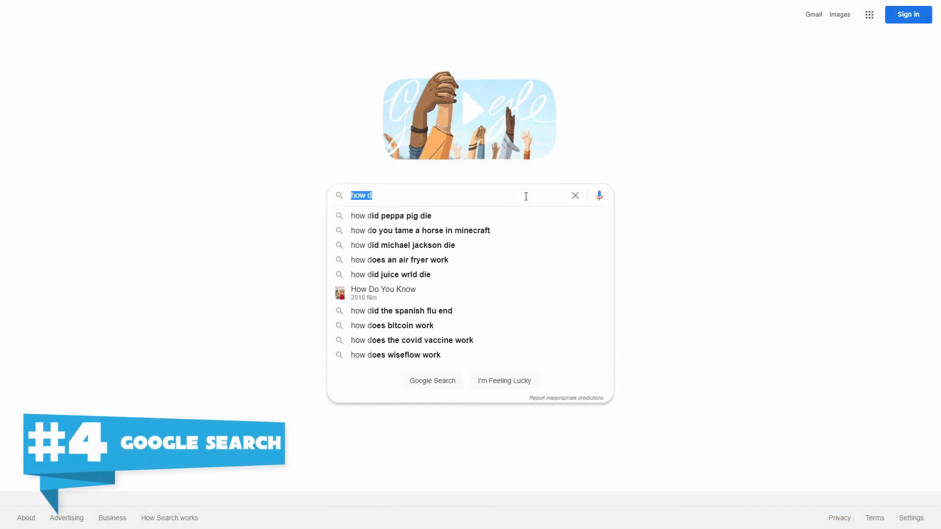
Search Google for 'roblox how to make a gun' and scan the results.
type("roblox how to make a gun")
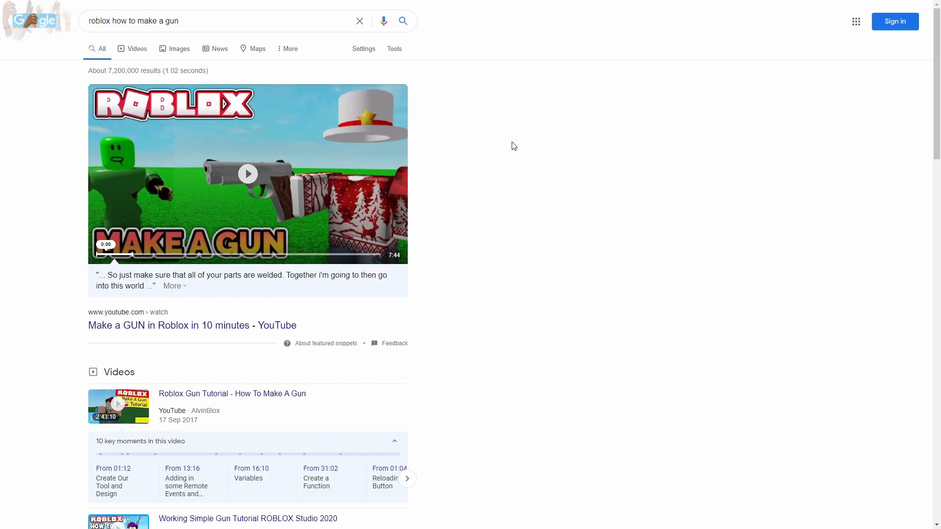
scroll("down", 3)
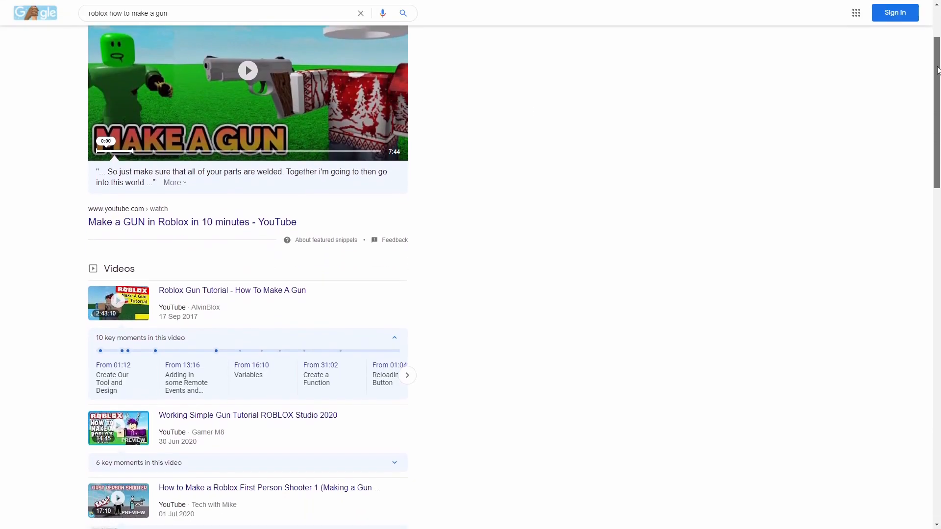
scroll("down", 3)
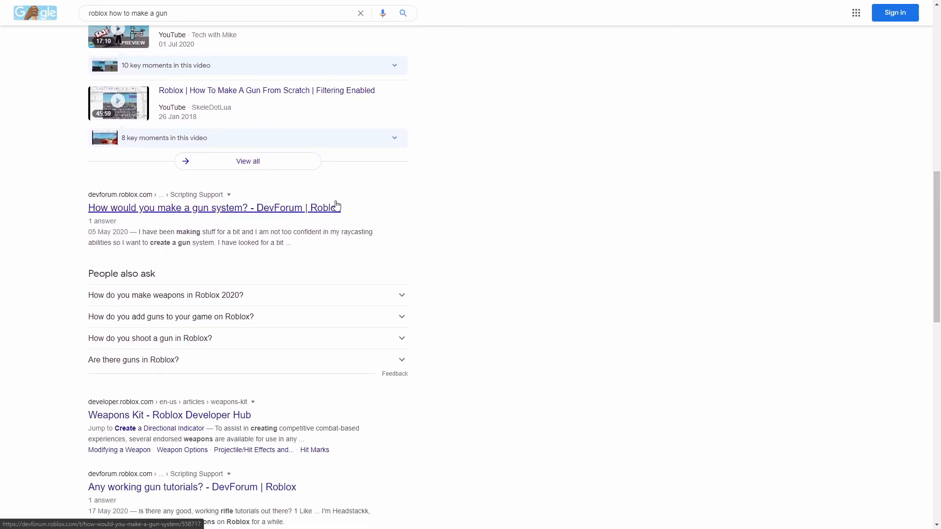
Read the DevForum thread 'How would you make a gun system?' from the results.
left_click(215, 208)
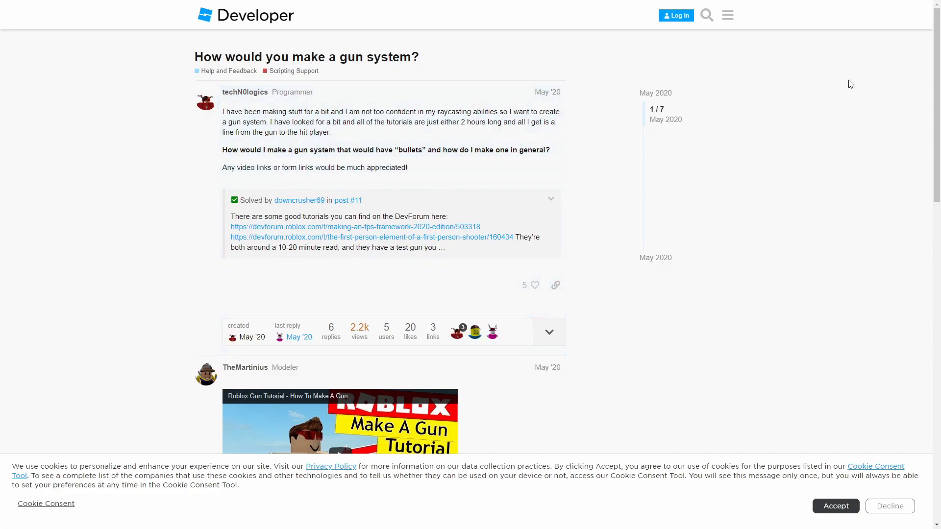
scroll("down", 3)
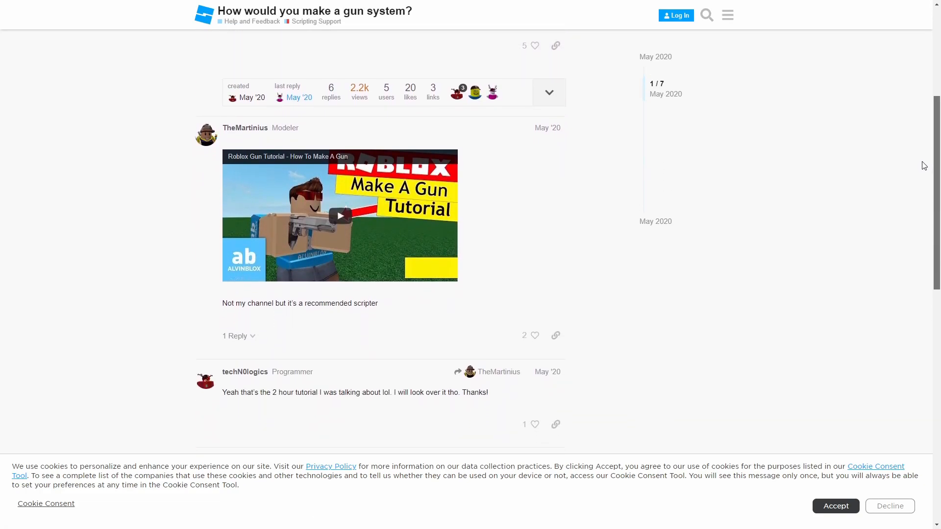
scroll("down", 3)
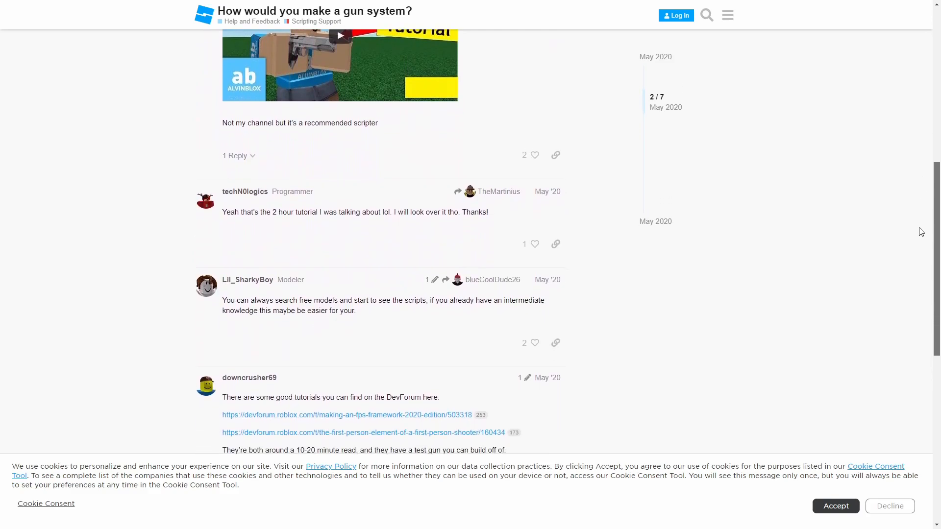
scroll("down", 3)
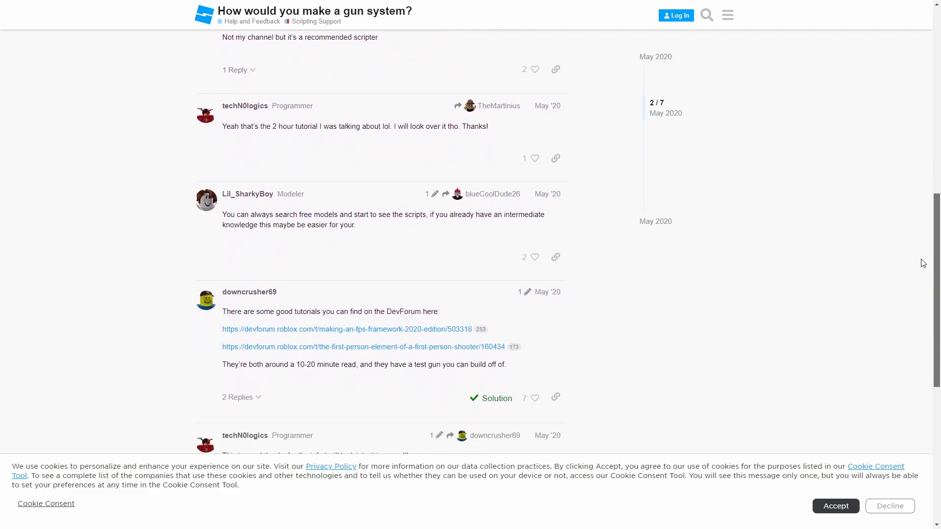
scroll("down", 3)
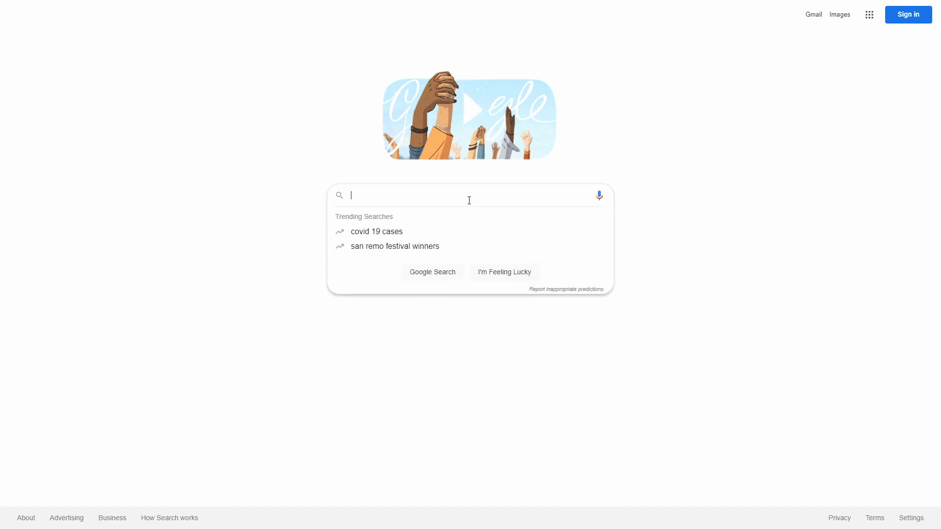
Search Google for fixing a Roblox viewport and read 'Trouble with scripting viewport [SOLVED]' on DevForum.
type("make me a game pls roblox")
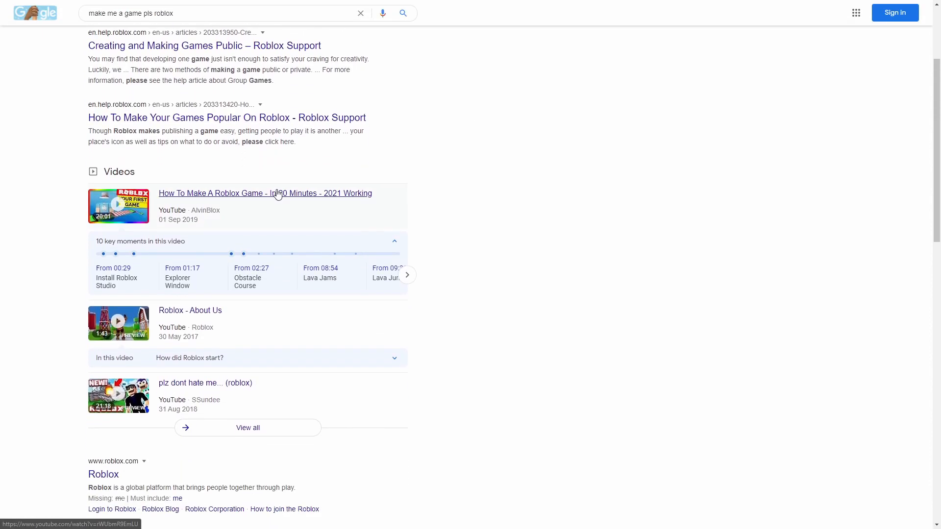
type("roblox how to")
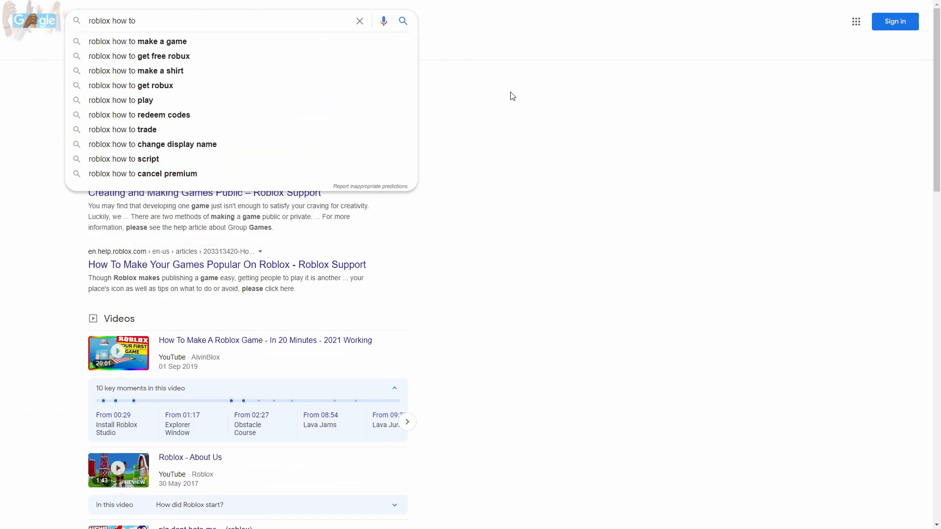
type("fix viewport")
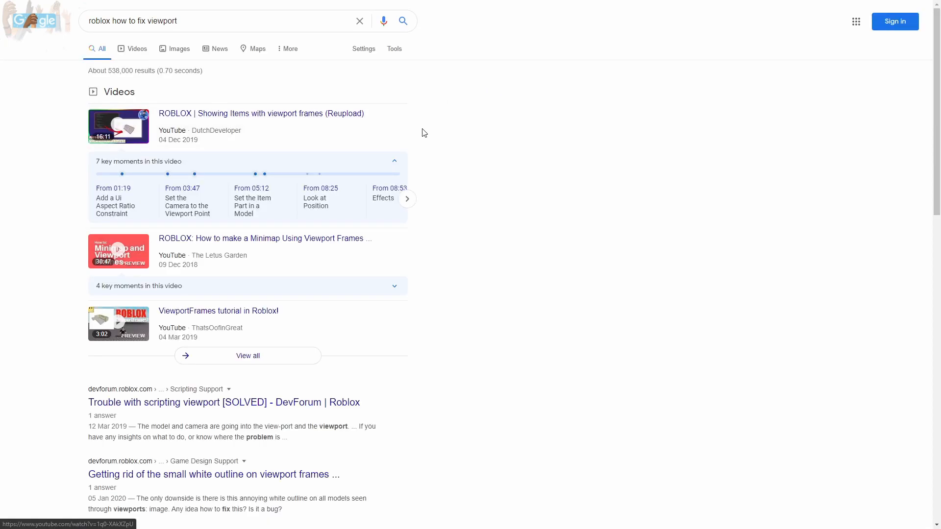
scroll("down", 3)
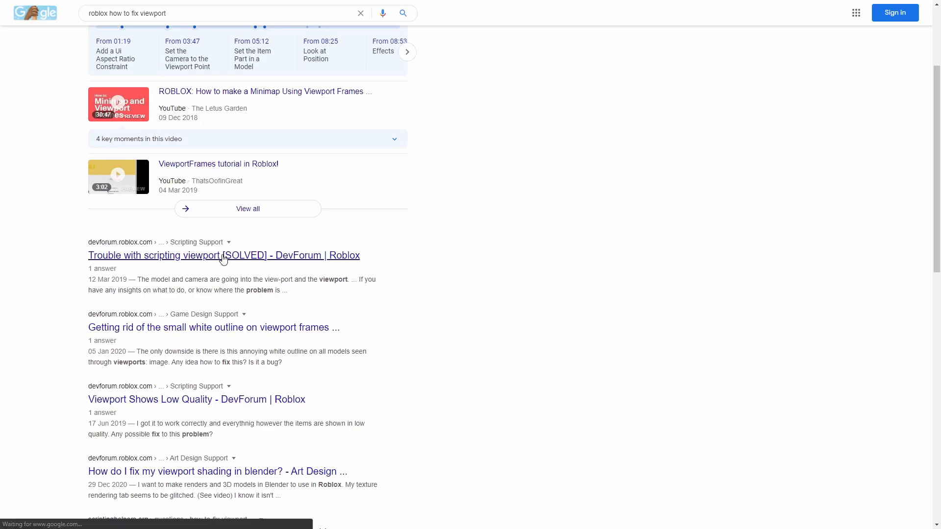
left_click(223, 255)
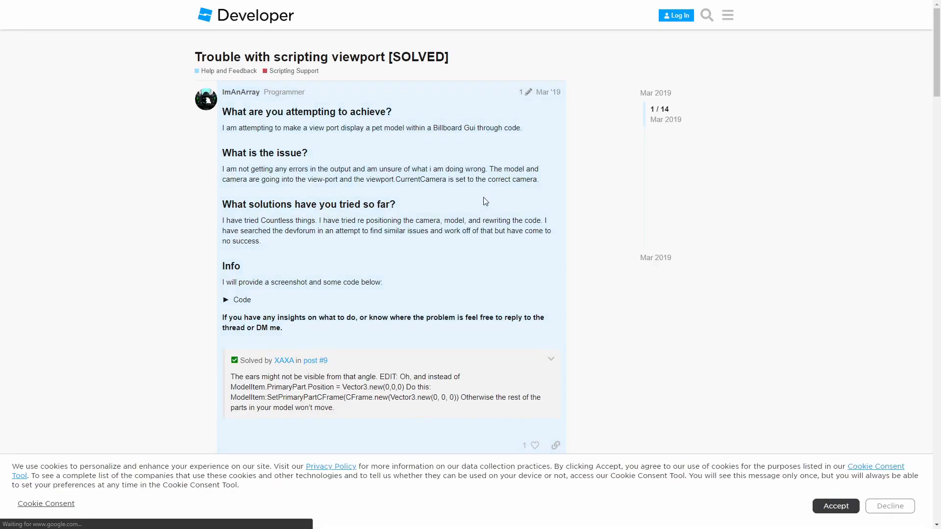
scroll("down", 3)
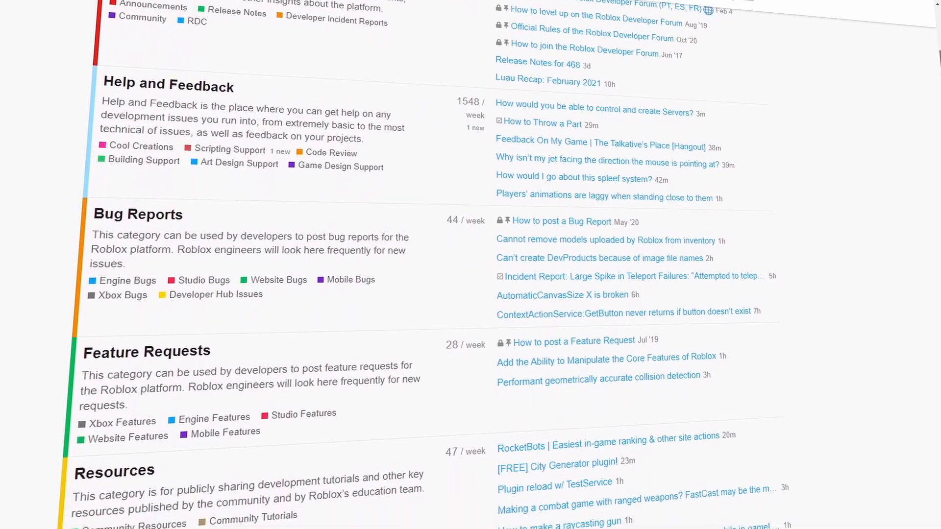
Browse the DevForum category overview and enter the Scripting Support category.
scroll("down", 3)
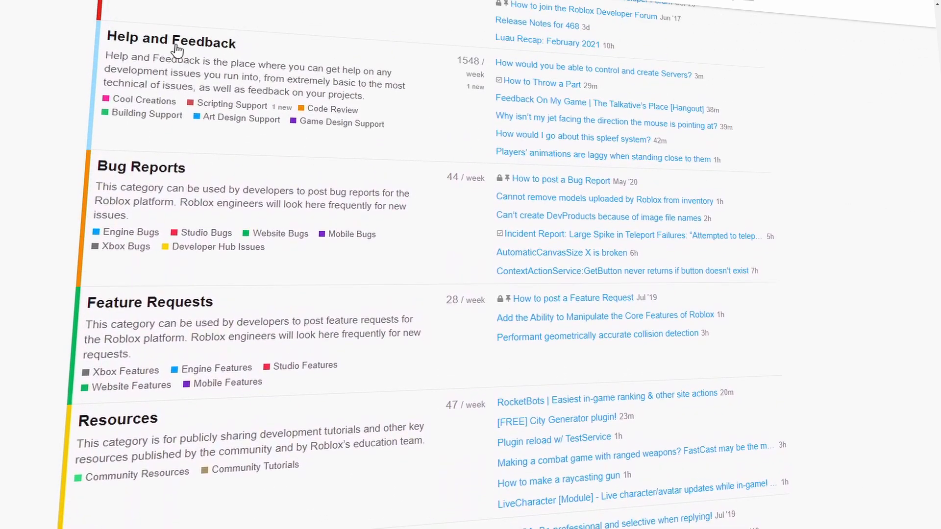
scroll("down", 3)
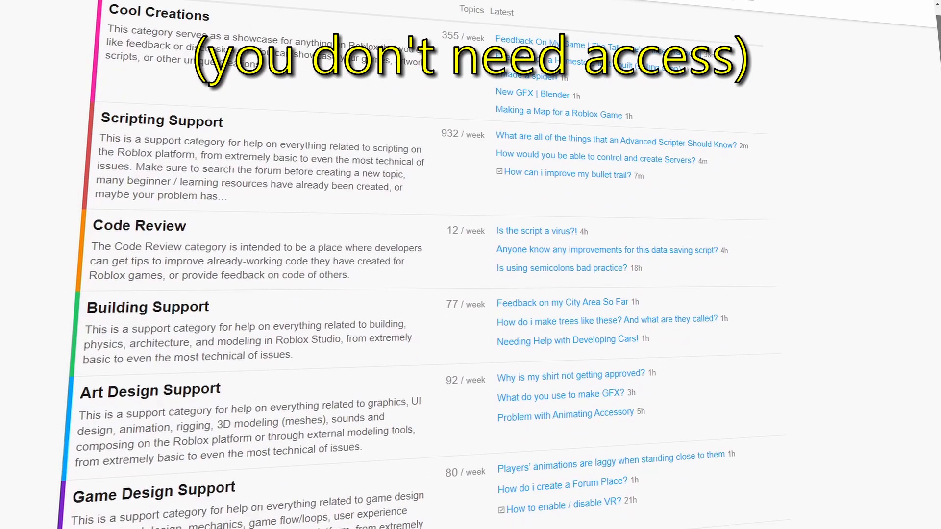
scroll("down", 3)
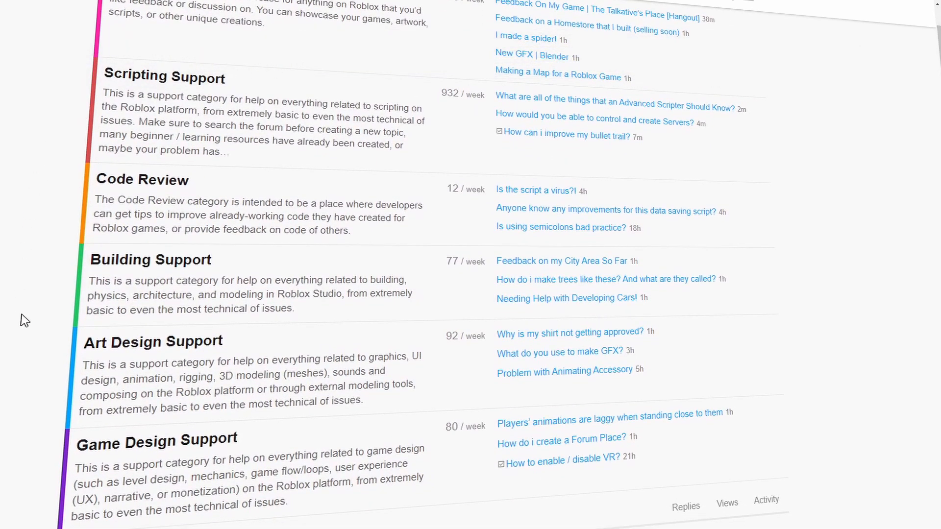
mouse_move(193, 88)
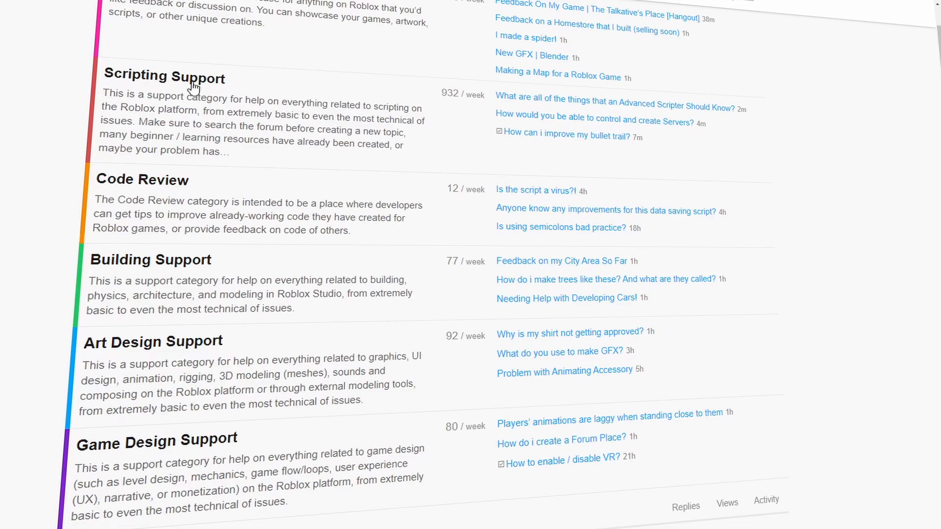
left_click(164, 76)
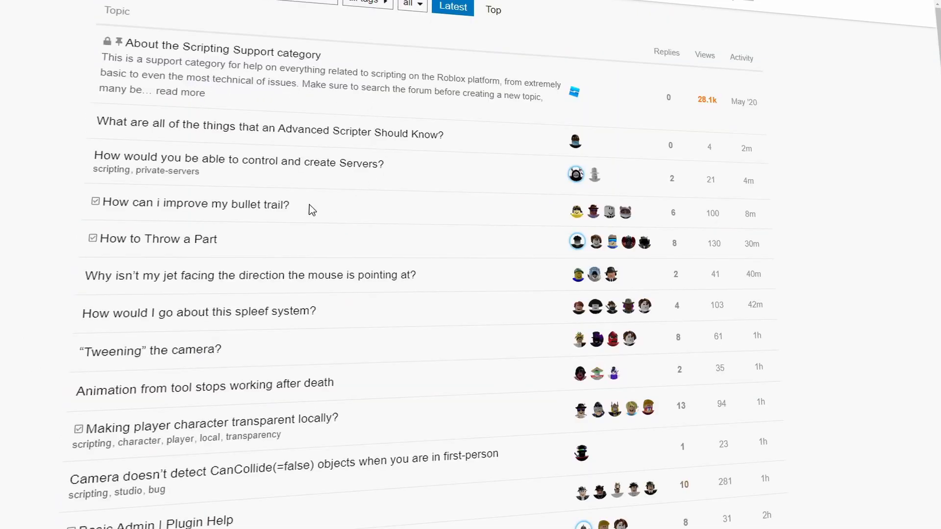
mouse_move(318, 150)
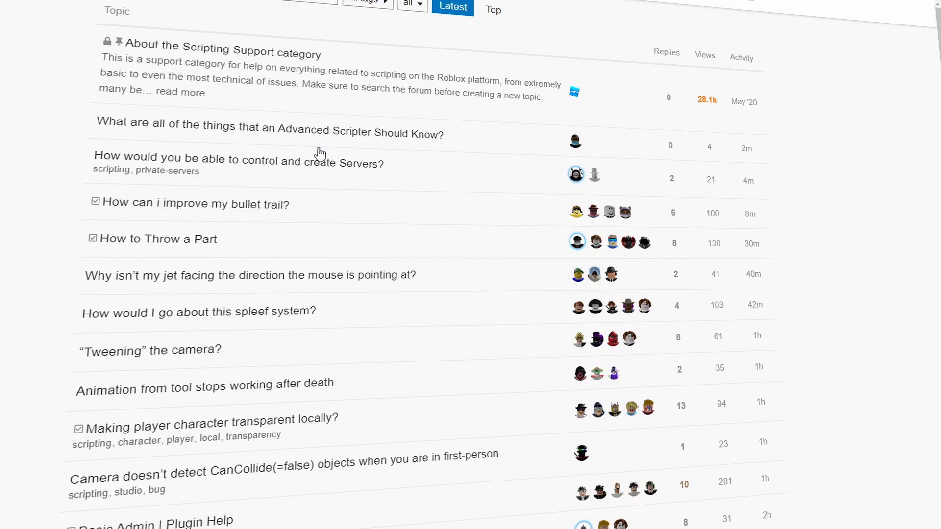
mouse_move(189, 352)
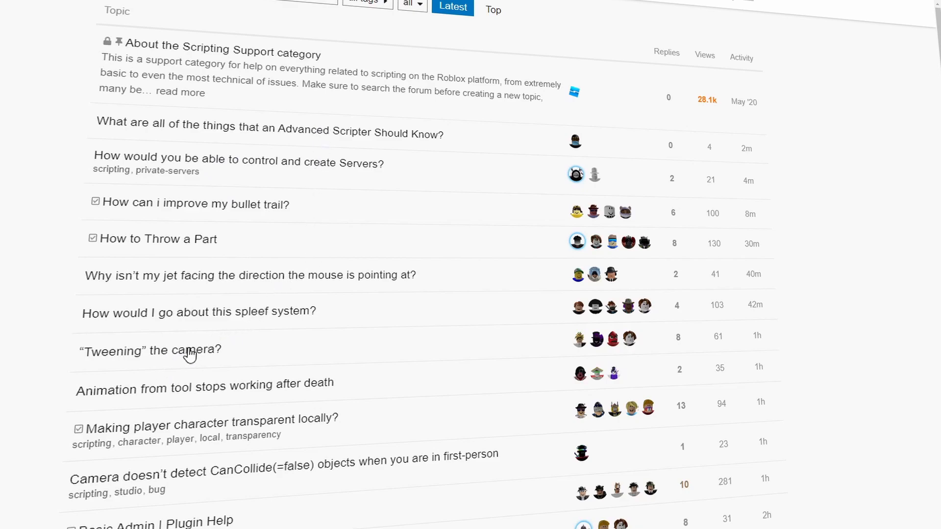
Read the 'Tweening the camera' topic and its replies.
left_click(148, 350)
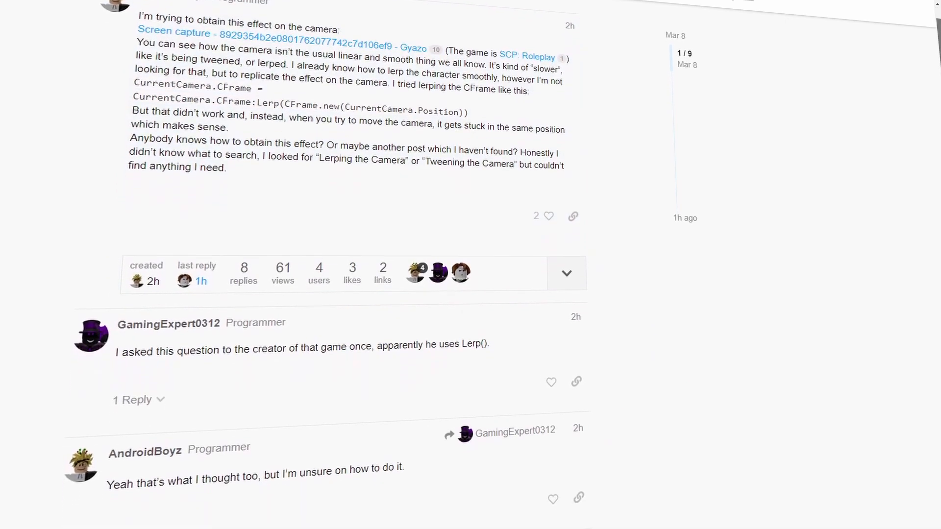
scroll("down", 3)
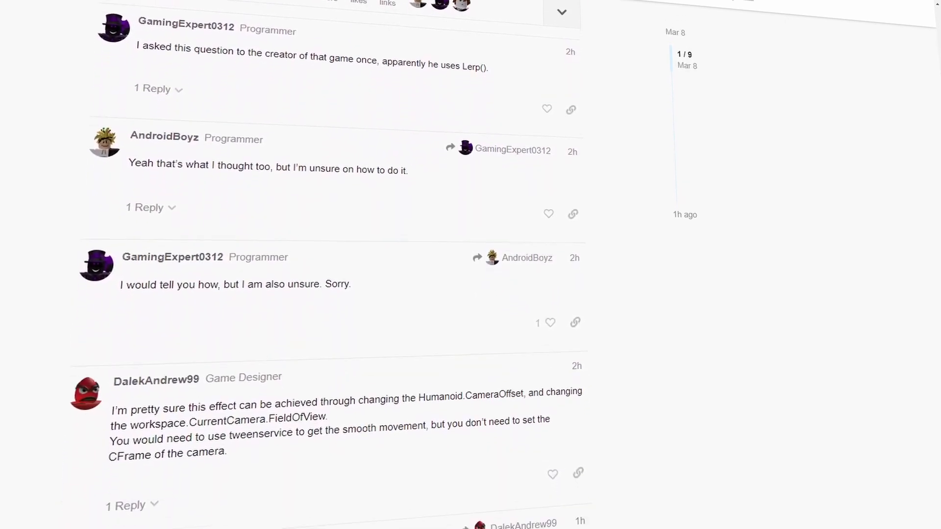
scroll("down", 3)
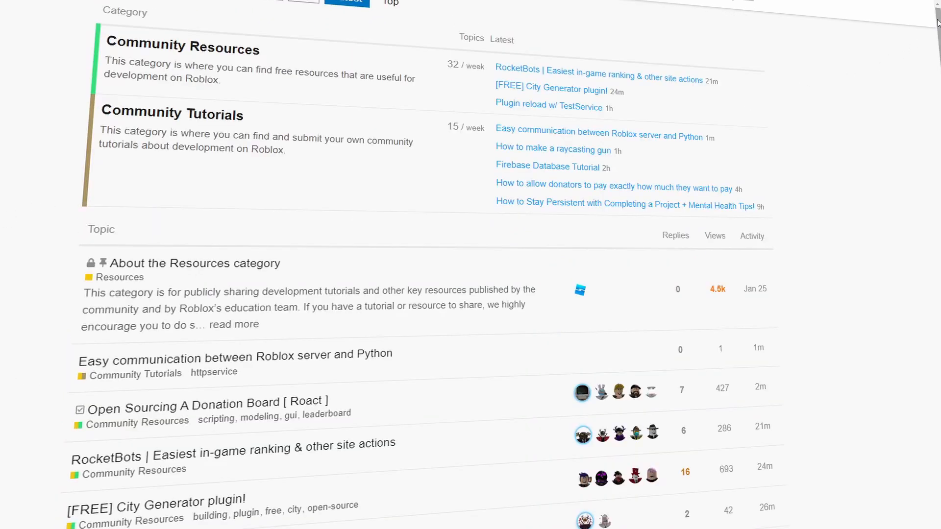
Find 'How to make a raycasting gun' in the Community Resources and Tutorials list.
scroll("down", 3)
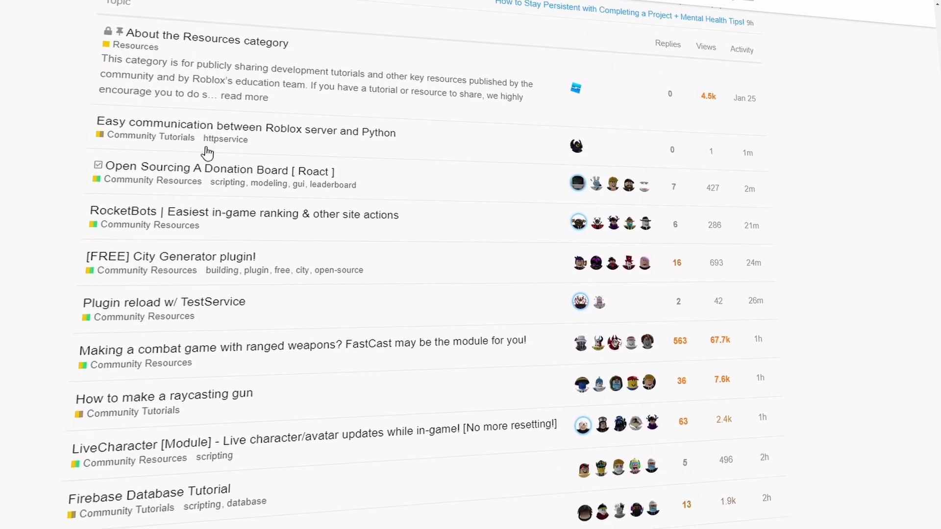
scroll("down", 3)
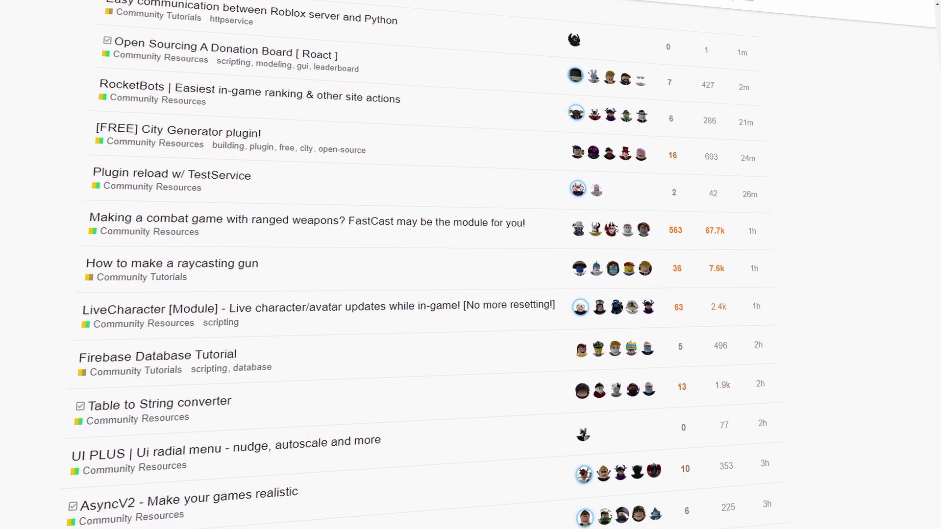
scroll("down", 3)
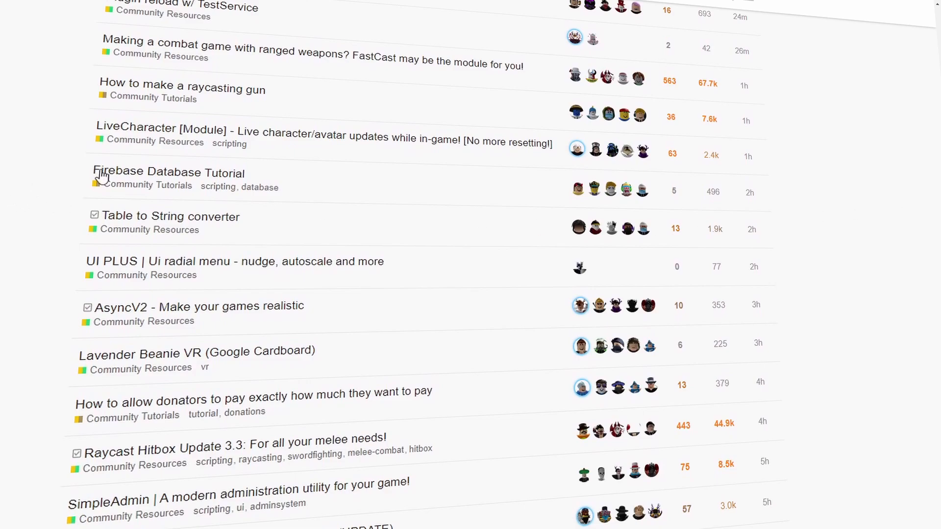
left_click(183, 90)
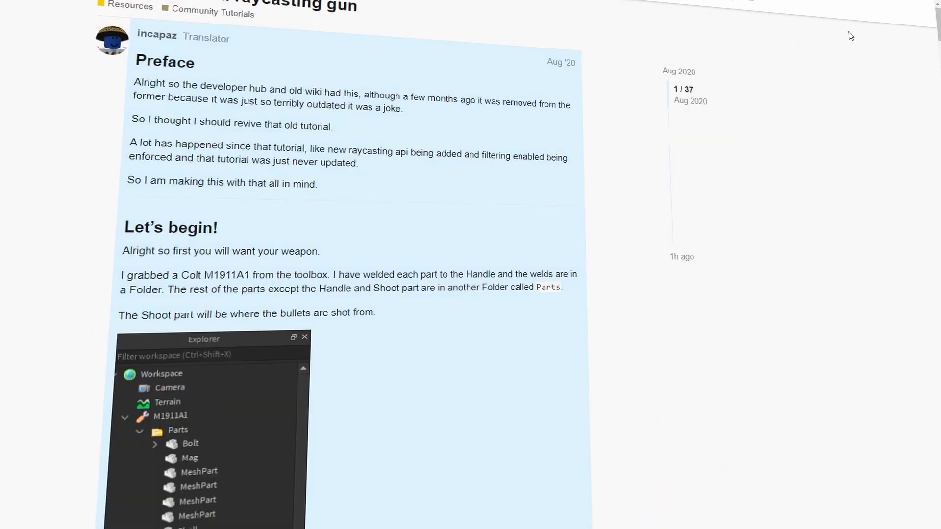
Read through the raycasting gun tutorial and its replies.
scroll("down", 3)
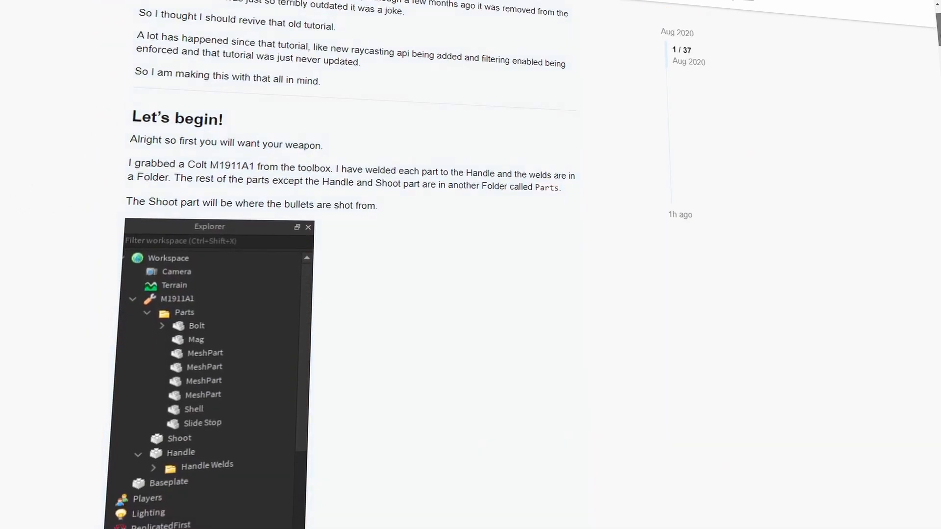
scroll("down", 3)
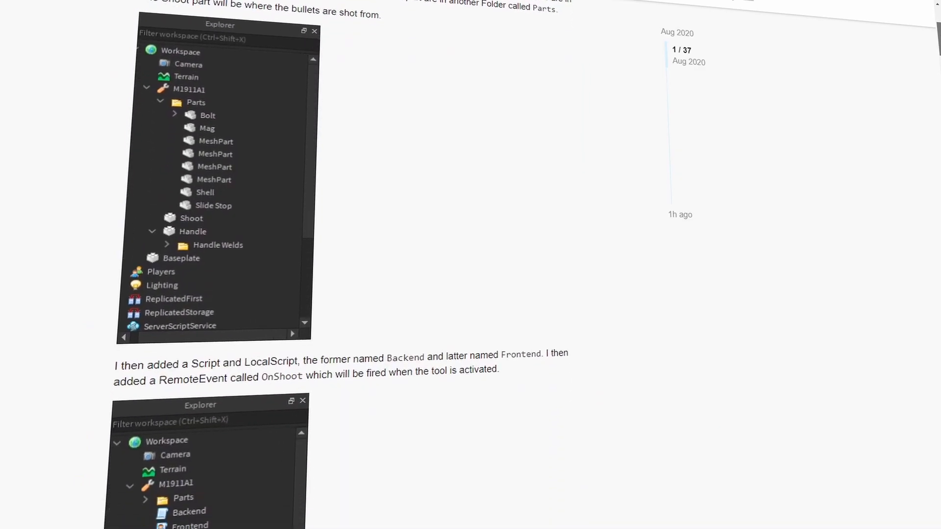
scroll("down", 3)
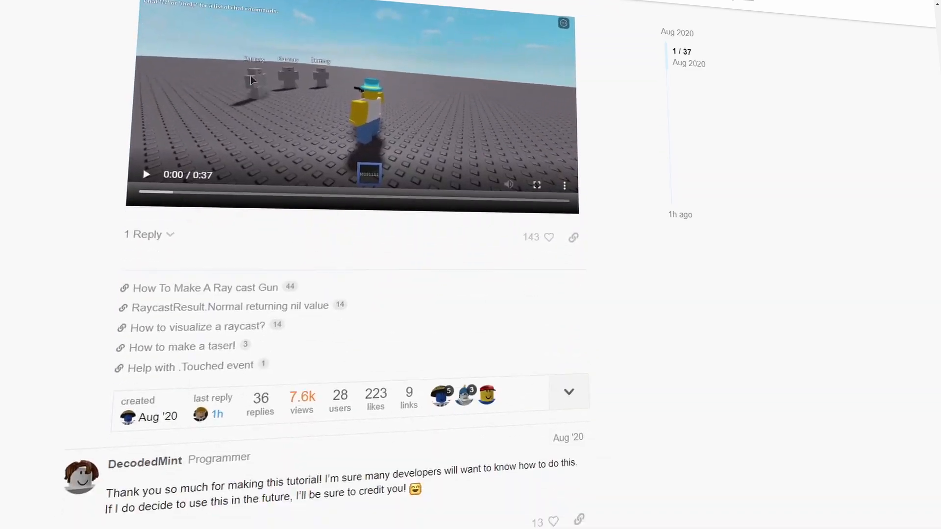
scroll("down", 3)
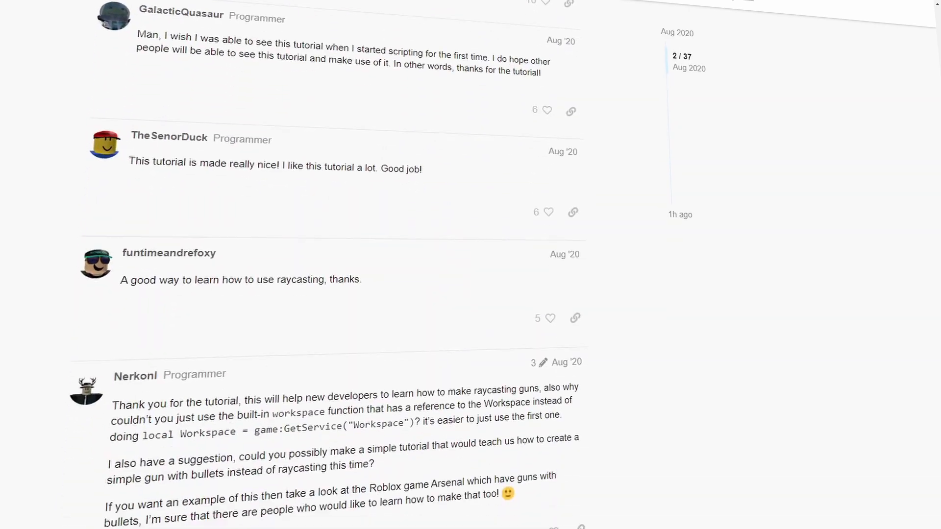
scroll("down", 3)
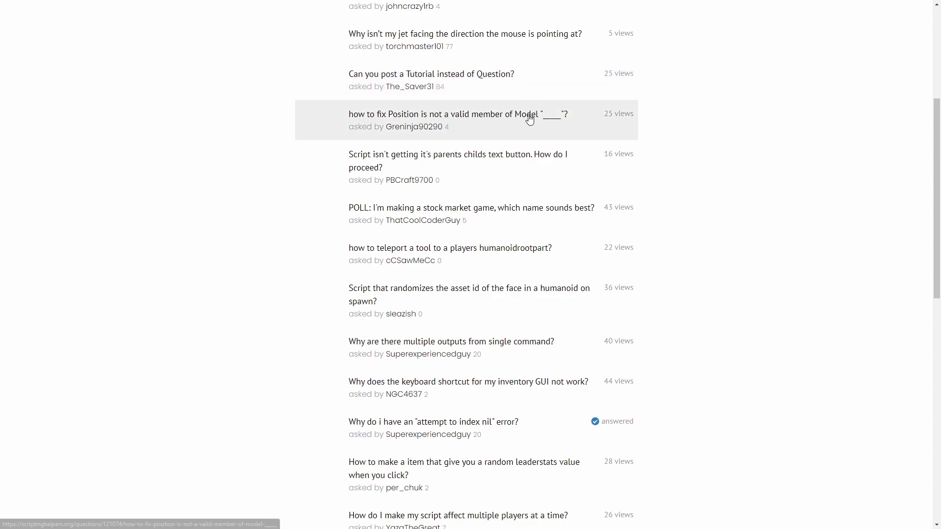
View the question about positioning a Model and read through its answers.
left_click(528, 119)
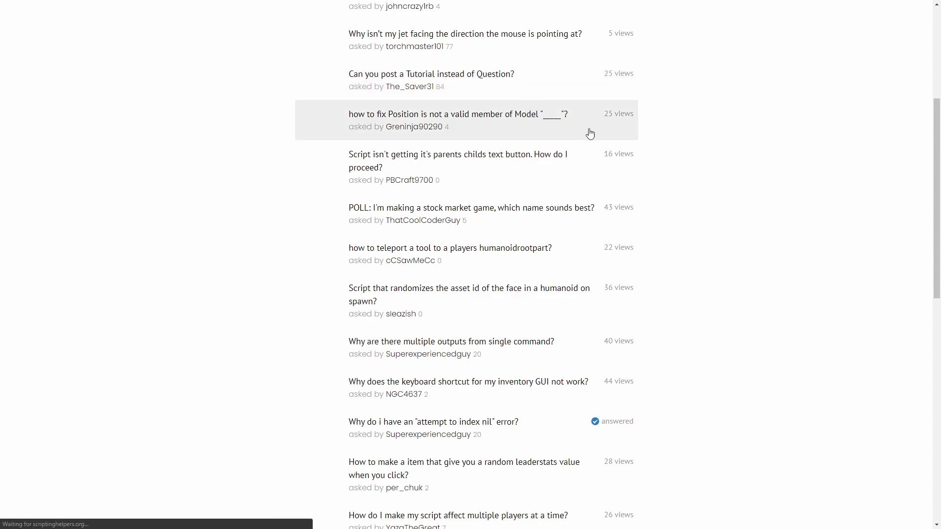
left_click(458, 114)
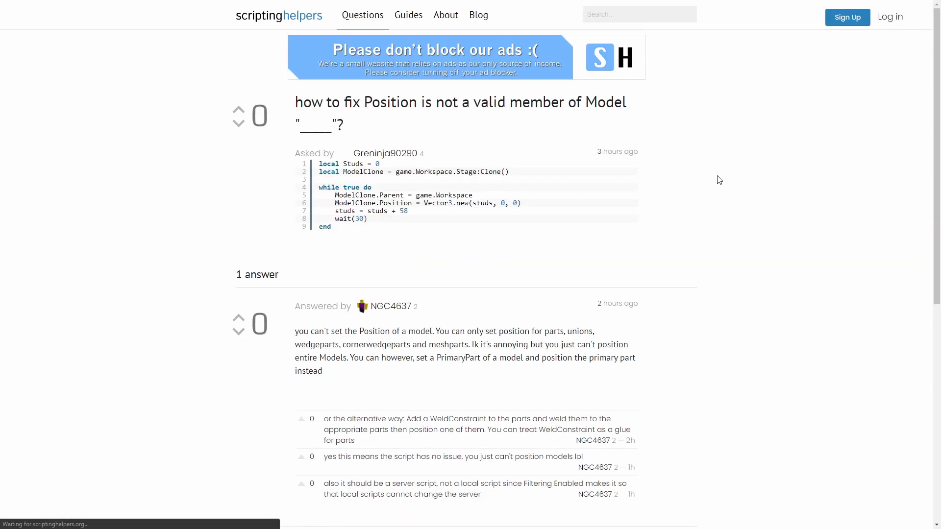
scroll("down", 3)
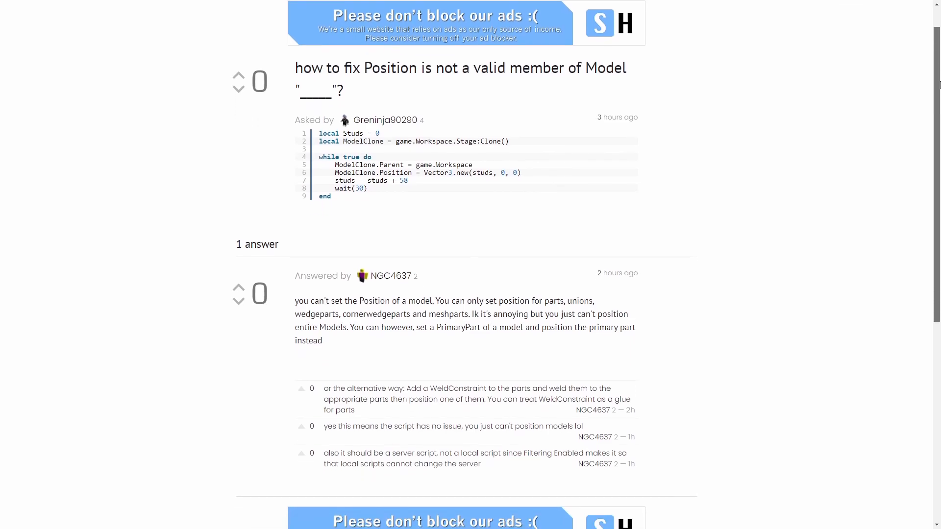
scroll("down", 3)
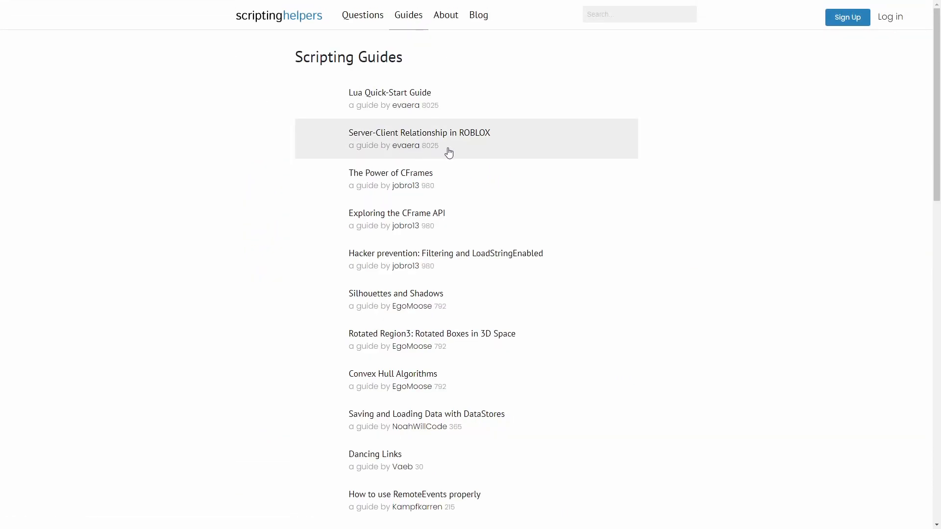
mouse_move(473, 378)
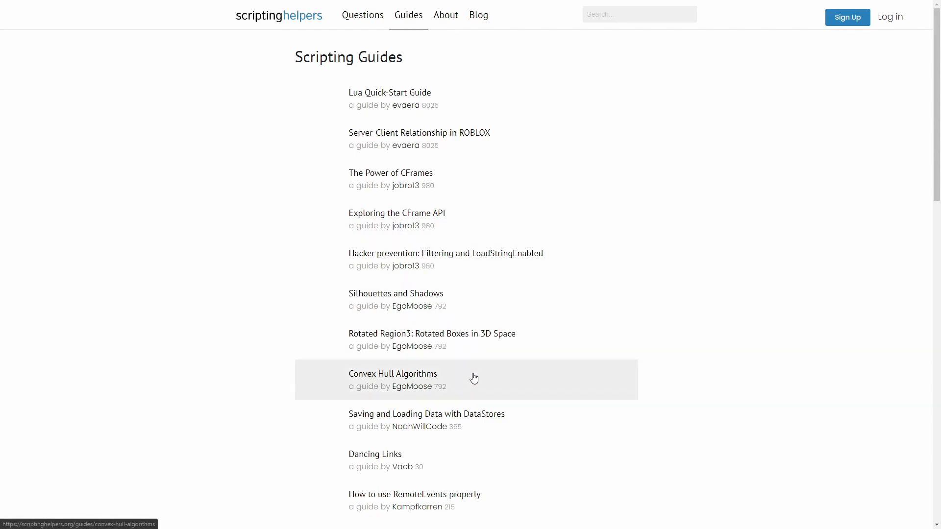
Browse down the Scripting Helpers guides list.
scroll("down", 3)
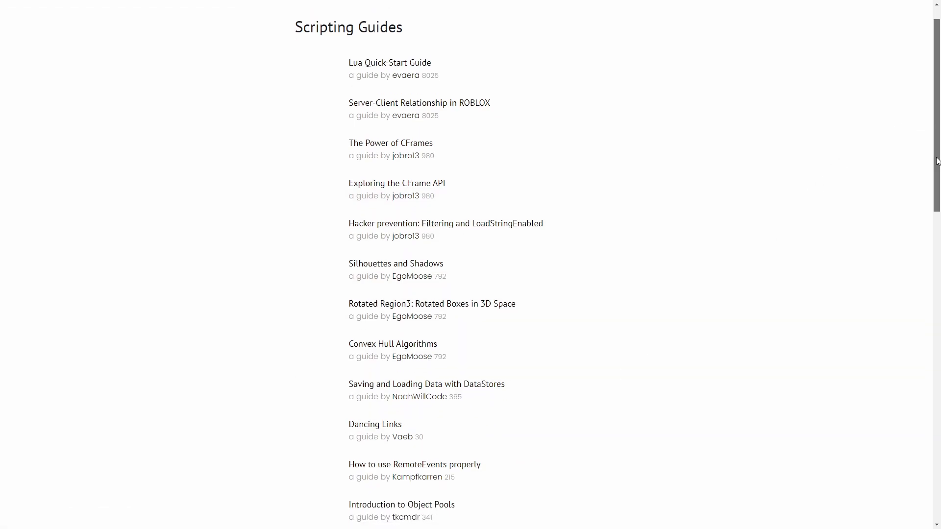
scroll("down", 3)
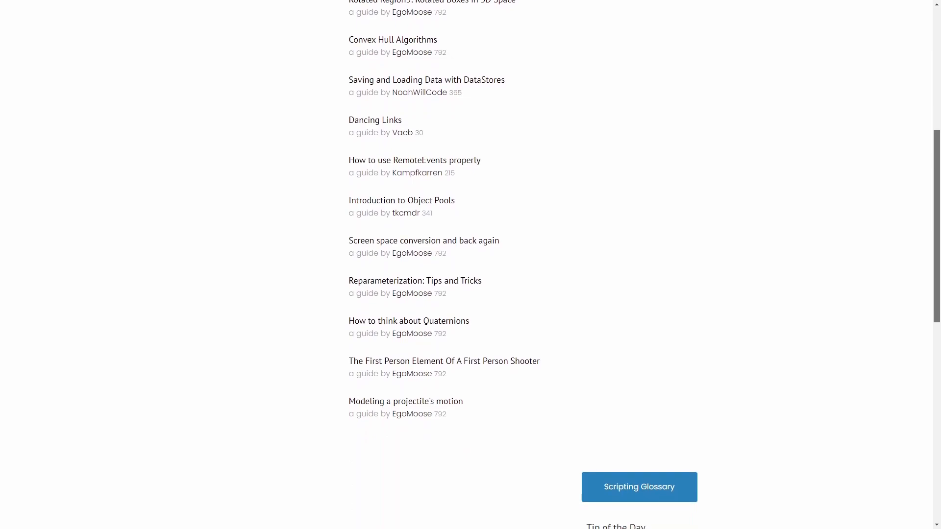
scroll("down", 3)
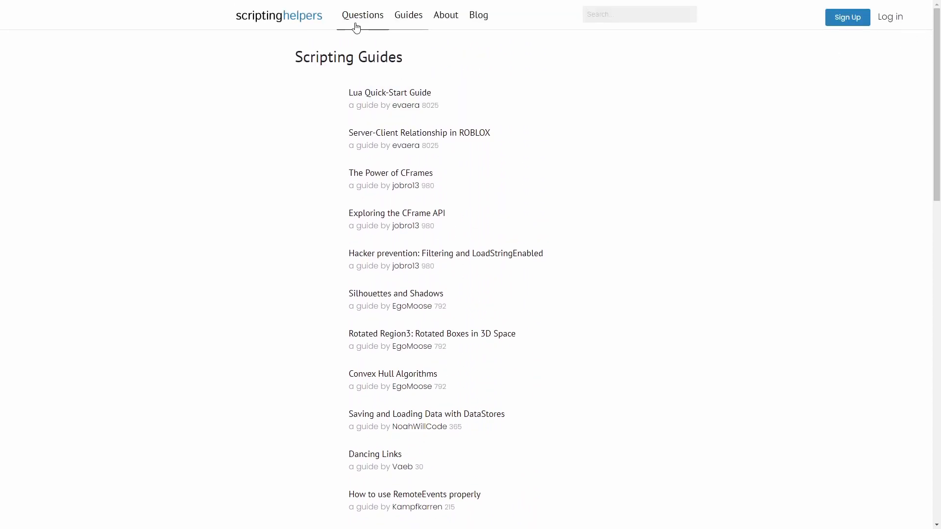
Return to the Questions list and browse the newest questions.
left_click(362, 15)
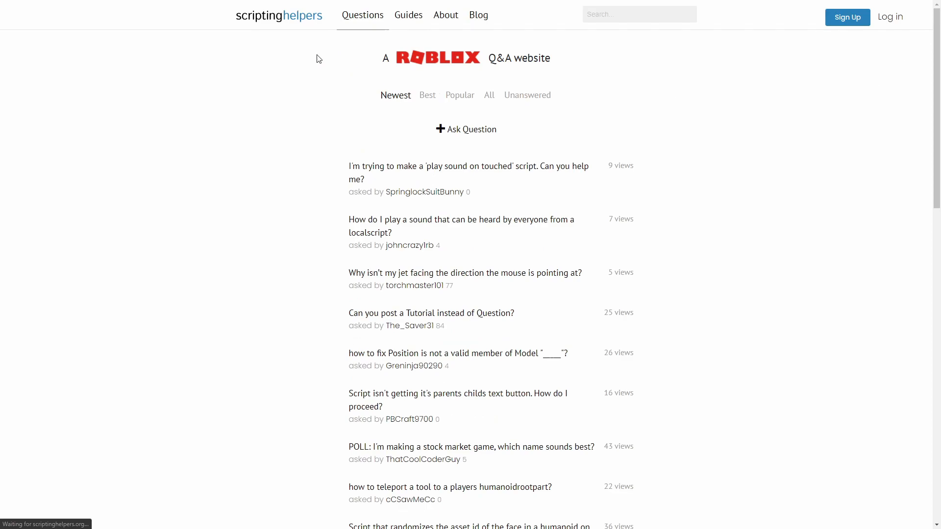
scroll("down", 3)
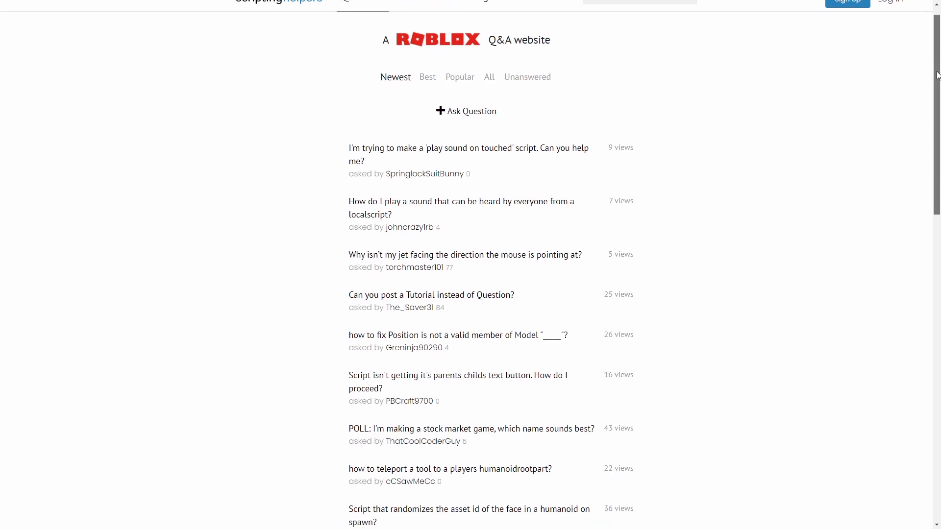
scroll("down", 3)
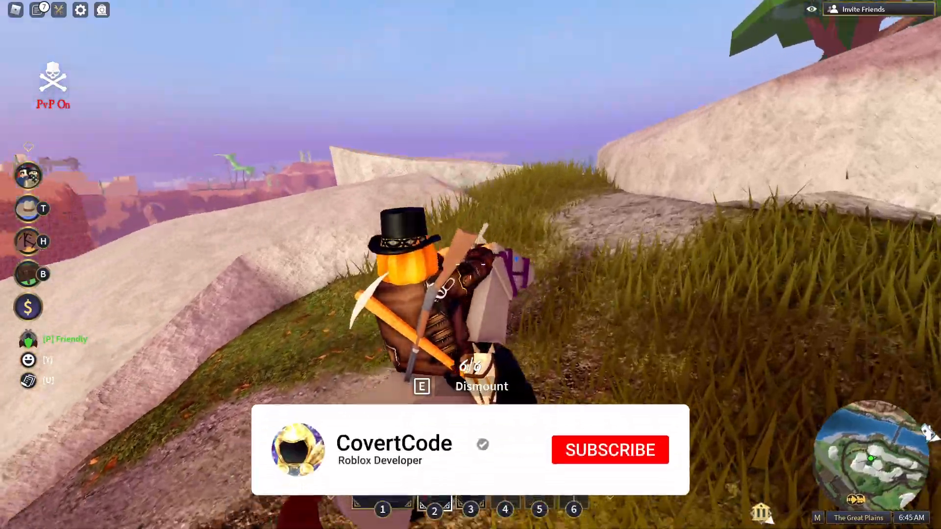
left_click(608, 450)
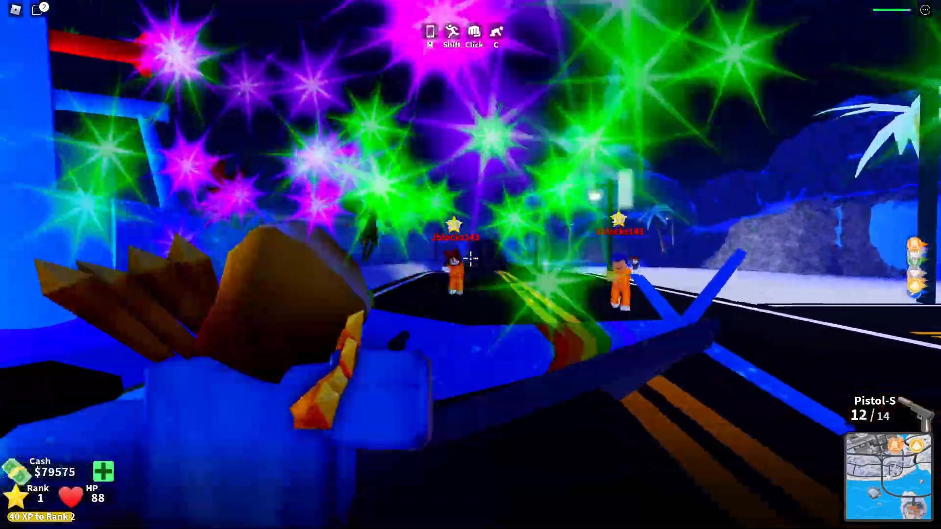
key("2")
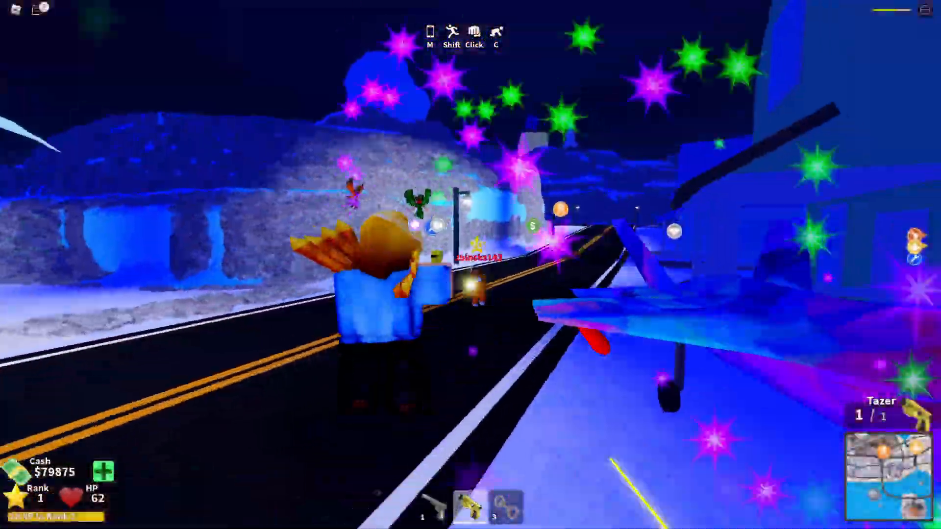
left_click(579, 441)
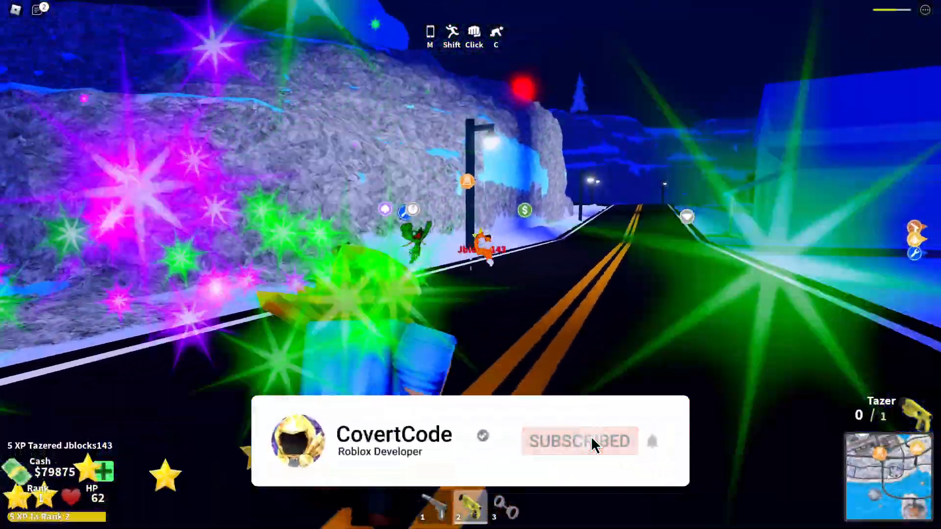